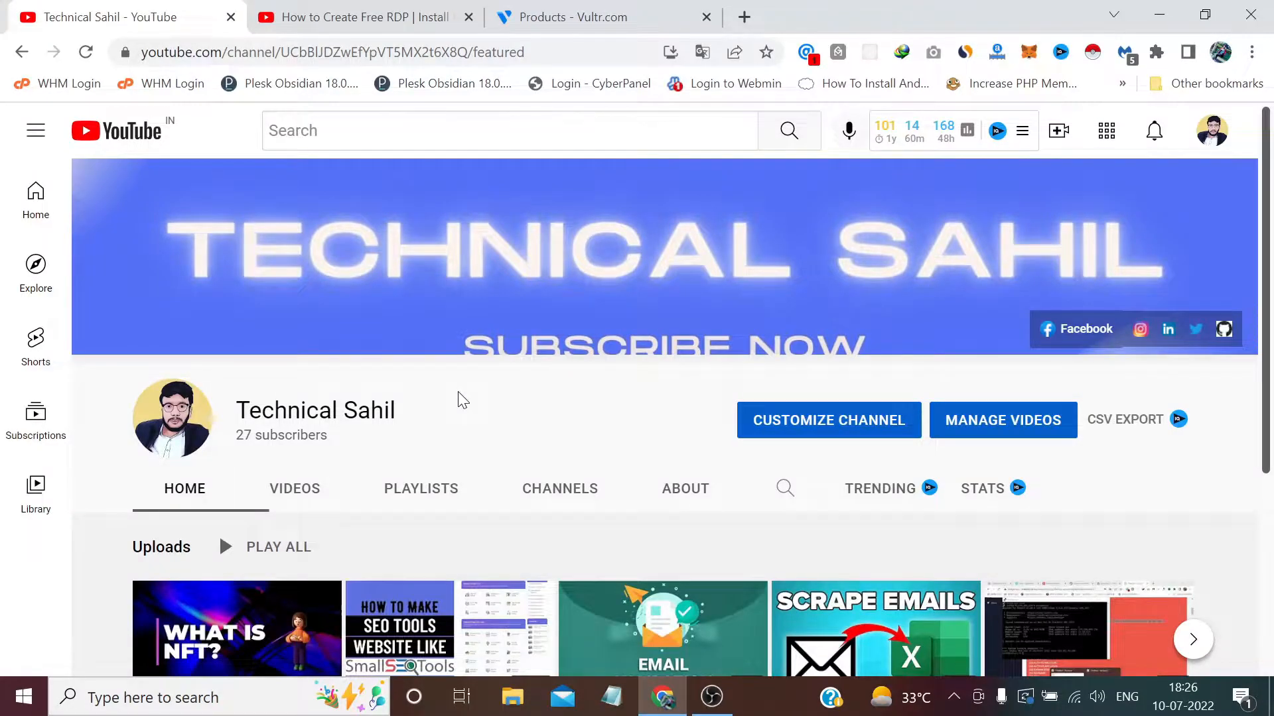
Switch to the browser tab with the DigitalOcean Windows Server RDP video.
{"action": "left_click", "coordinate": [370, 17]}
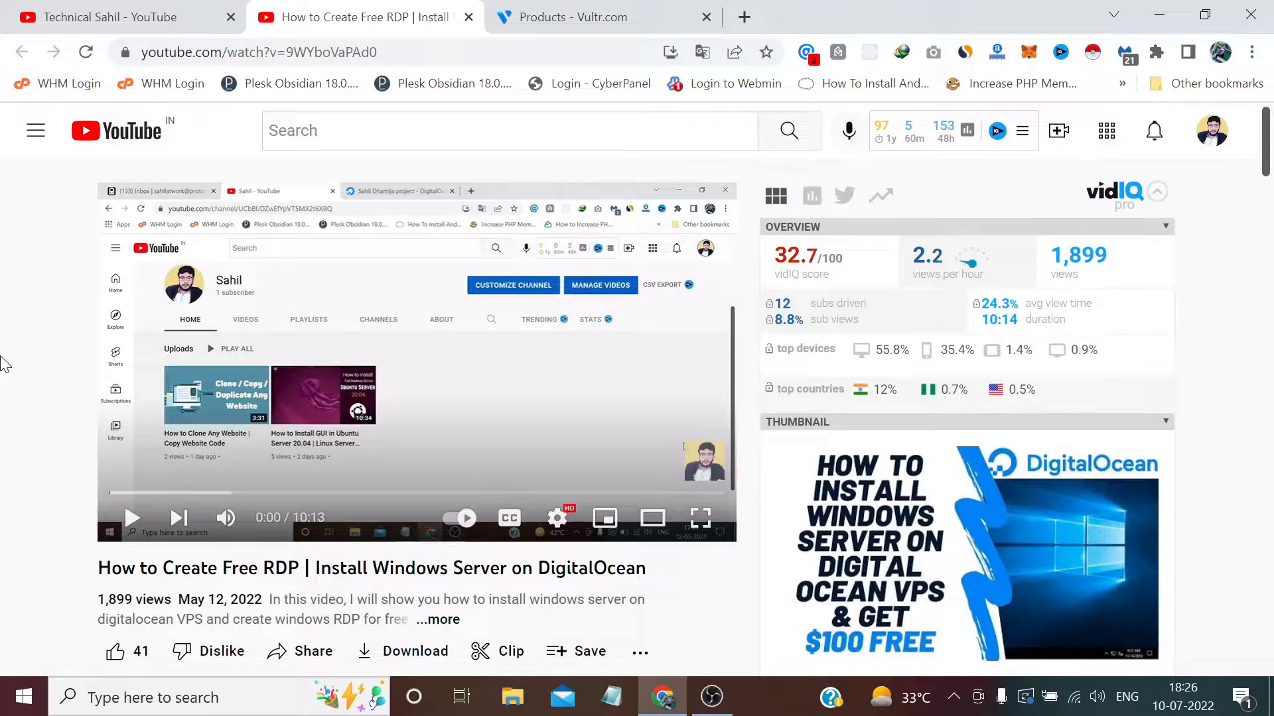
{"action": "scroll", "scroll_direction": "down", "scroll_amount": 3}
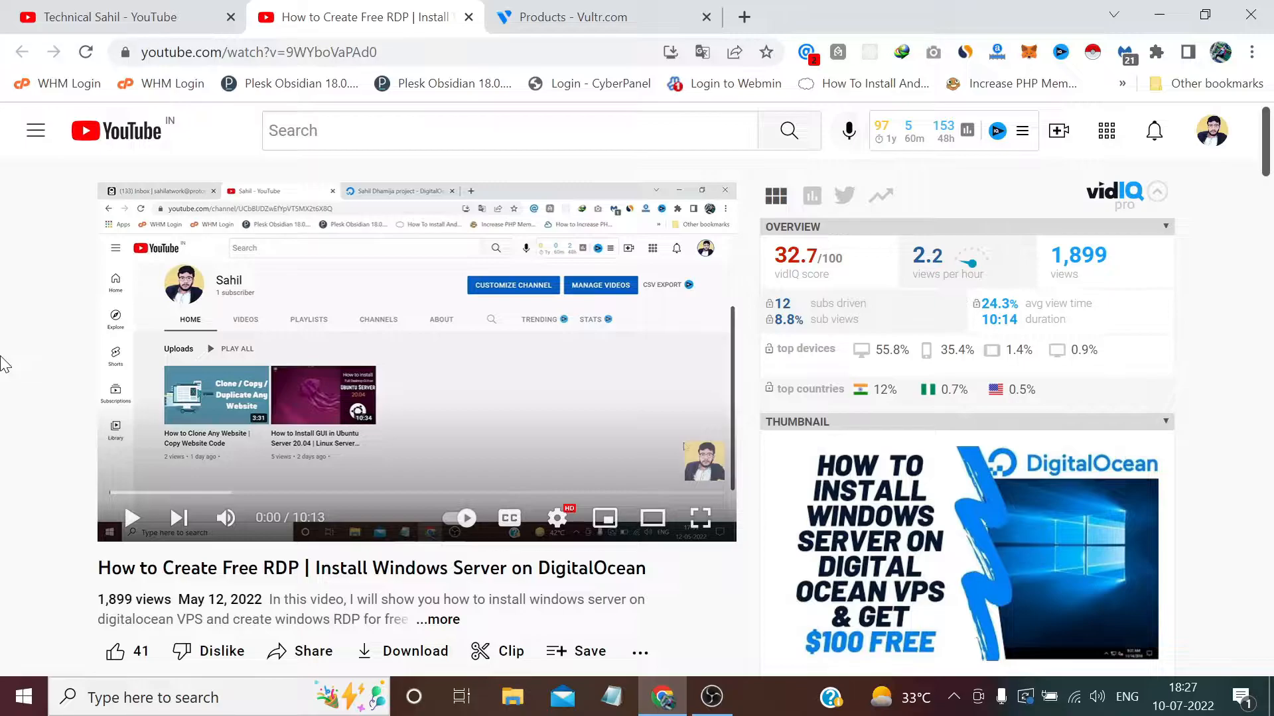
{"action": "mouse_move", "coordinate": [500, 8]}
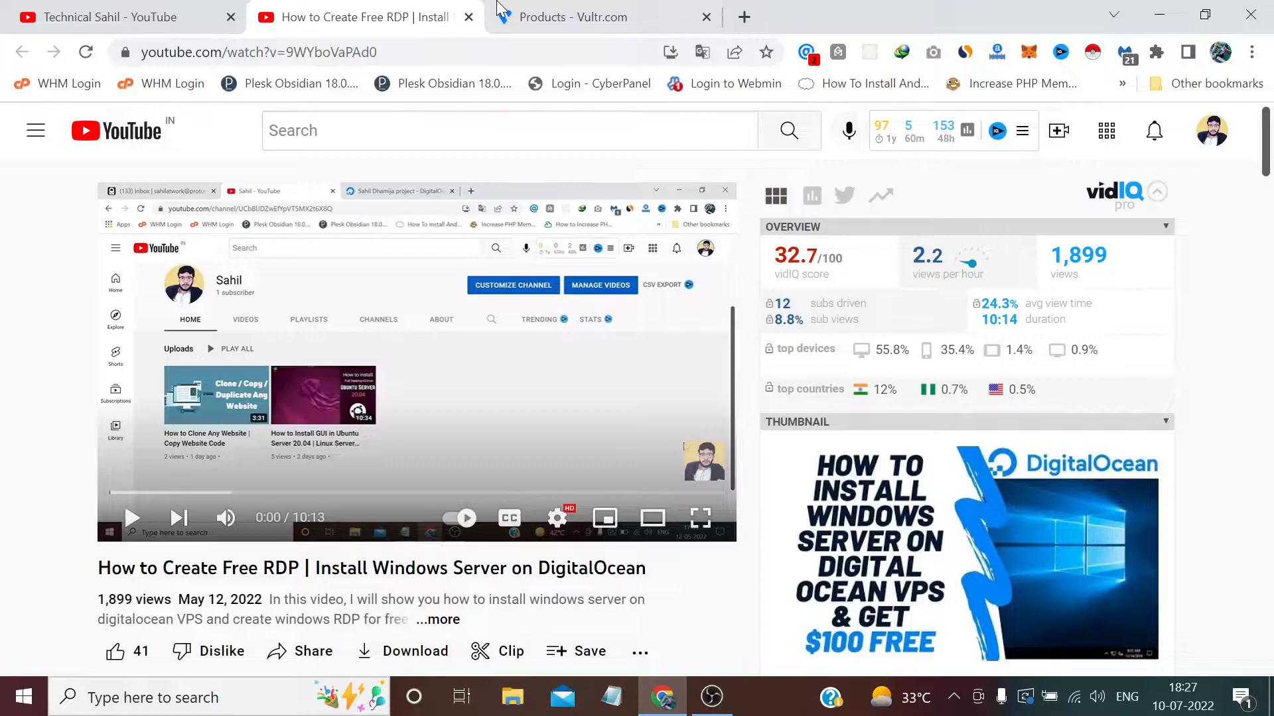
From the Vultr Products page, start deploying a new server via the blue + menu.
{"action": "left_click", "coordinate": [581, 16]}
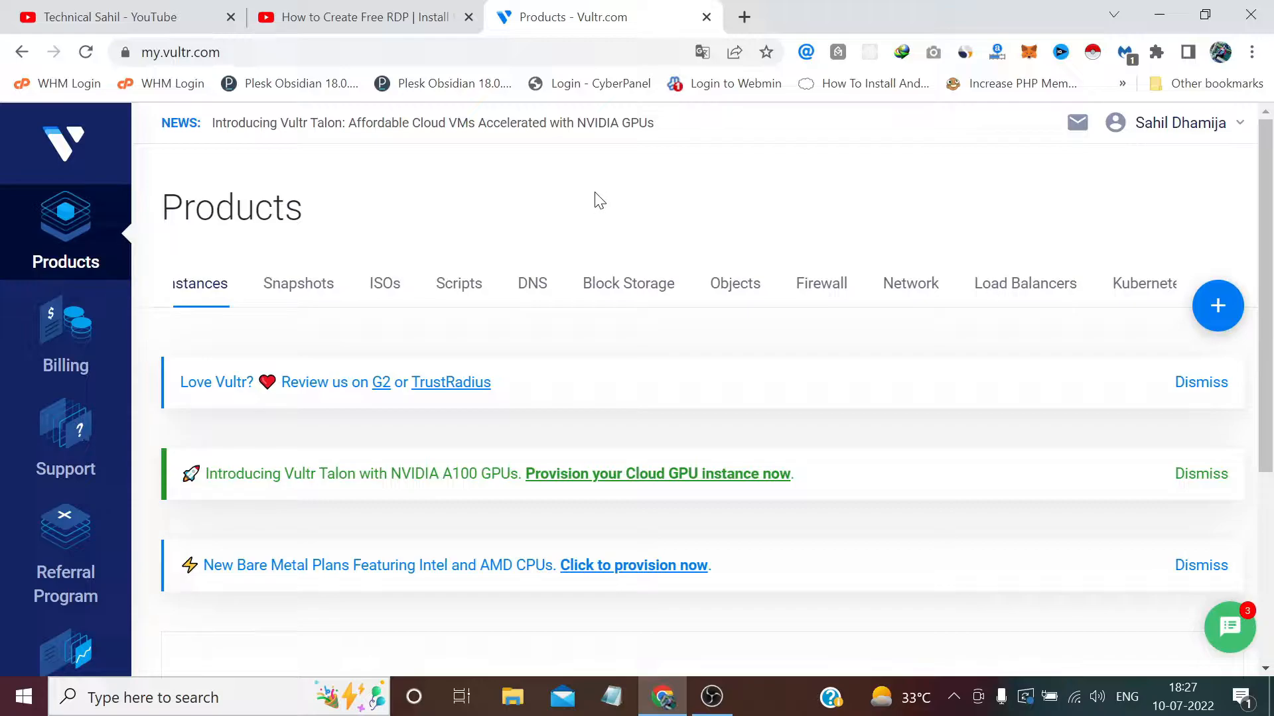
{"action": "scroll", "scroll_direction": "down", "scroll_amount": 3}
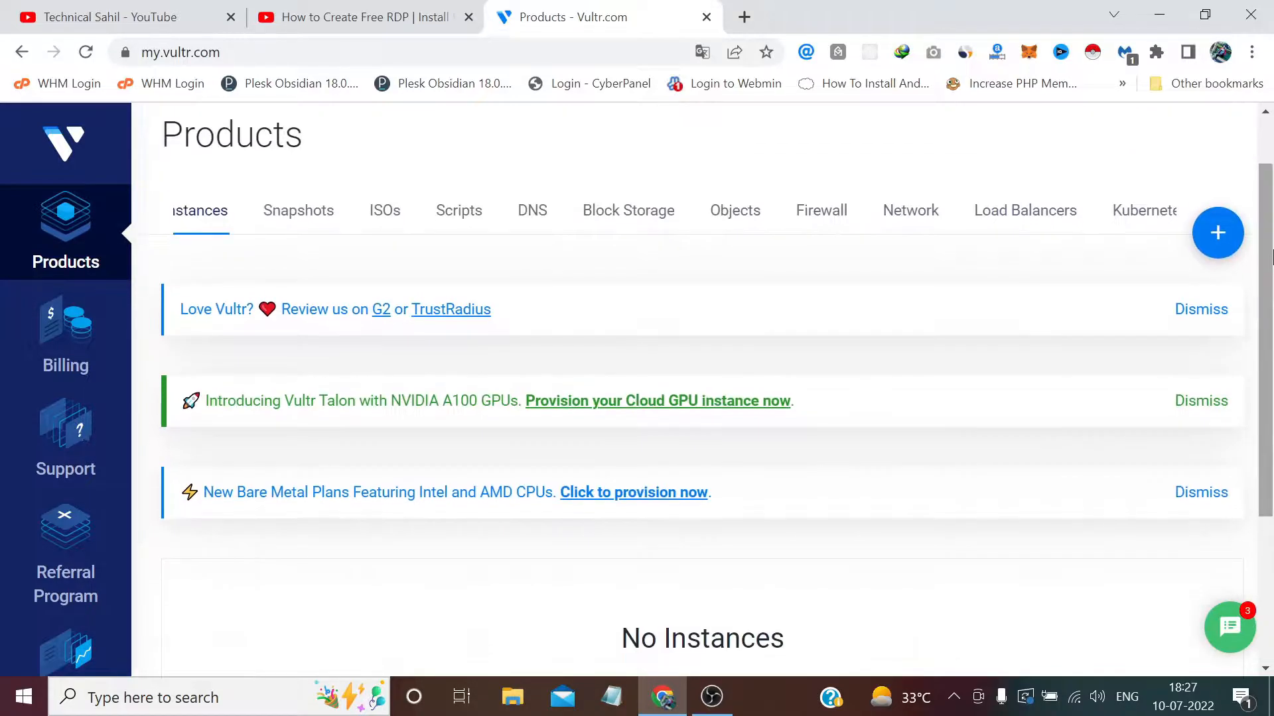
{"action": "left_click", "coordinate": [1217, 232]}
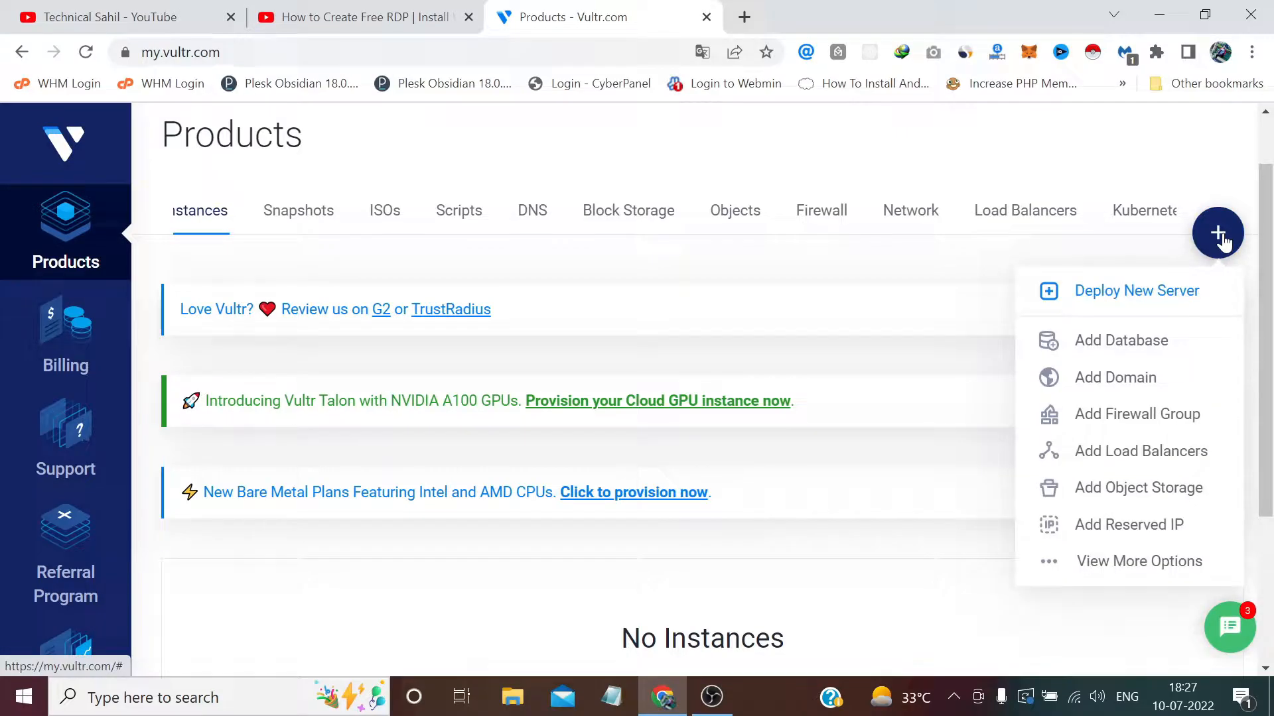
{"action": "mouse_move", "coordinate": [1172, 305]}
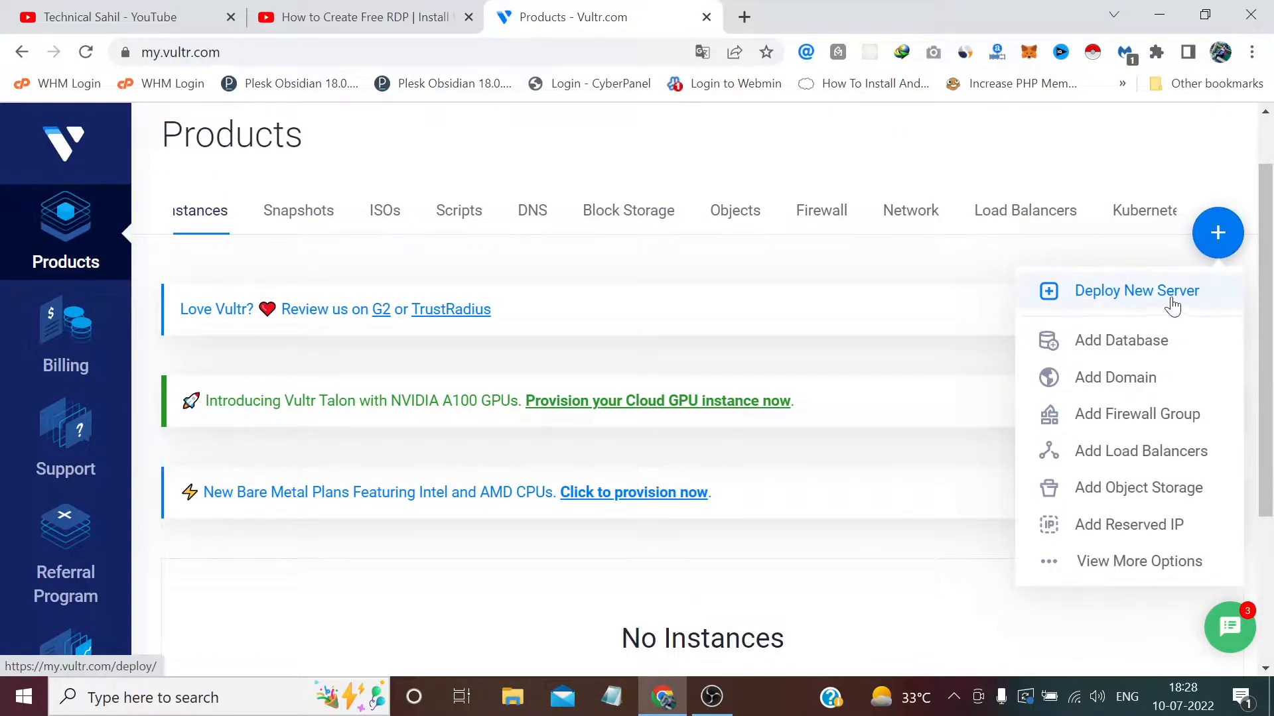
{"action": "left_click", "coordinate": [1136, 290]}
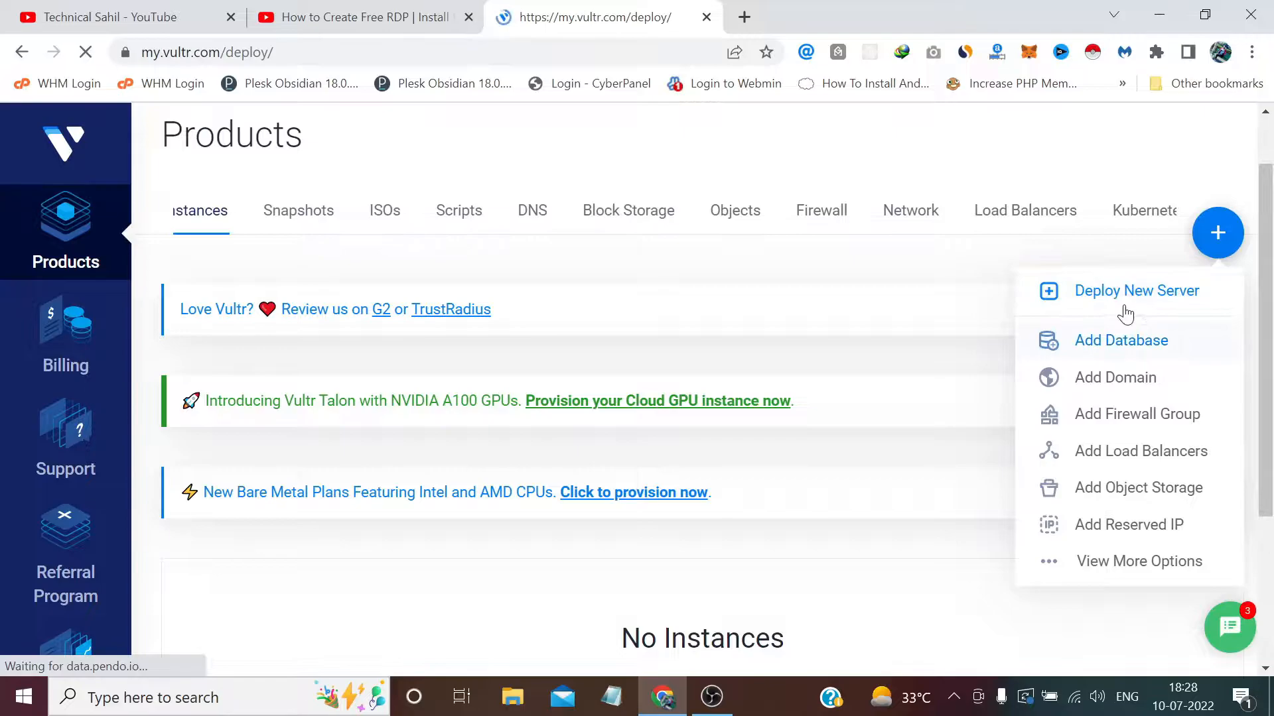
Choose Cloud Compute as the server type and Paris as the server location.
{"action": "left_click", "coordinate": [1136, 291]}
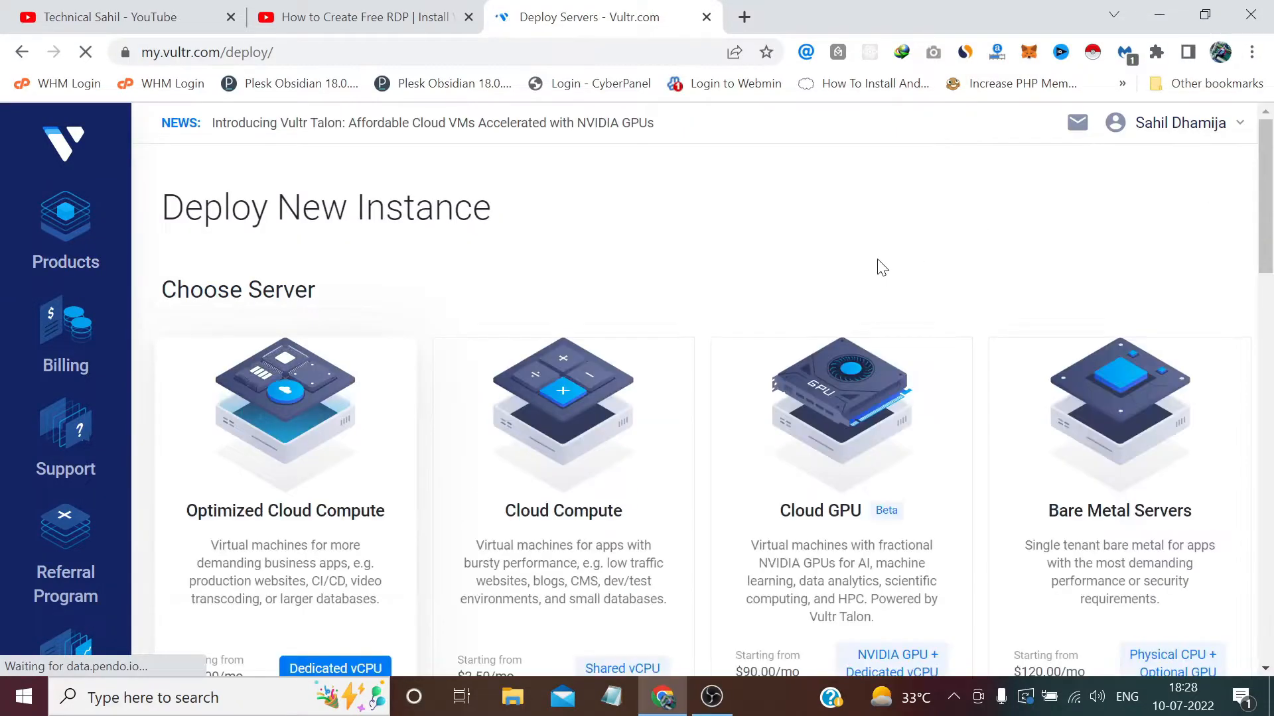
{"action": "left_click", "coordinate": [285, 414]}
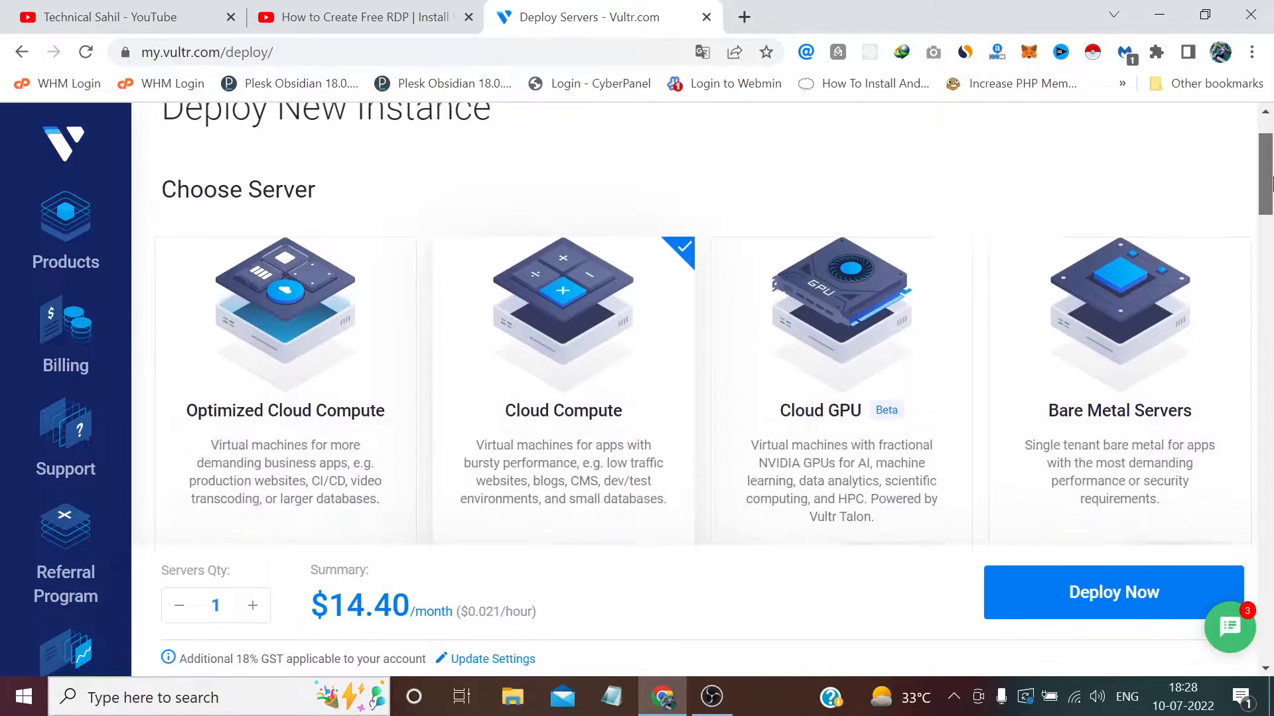
{"action": "scroll", "scroll_direction": "down", "scroll_amount": 3}
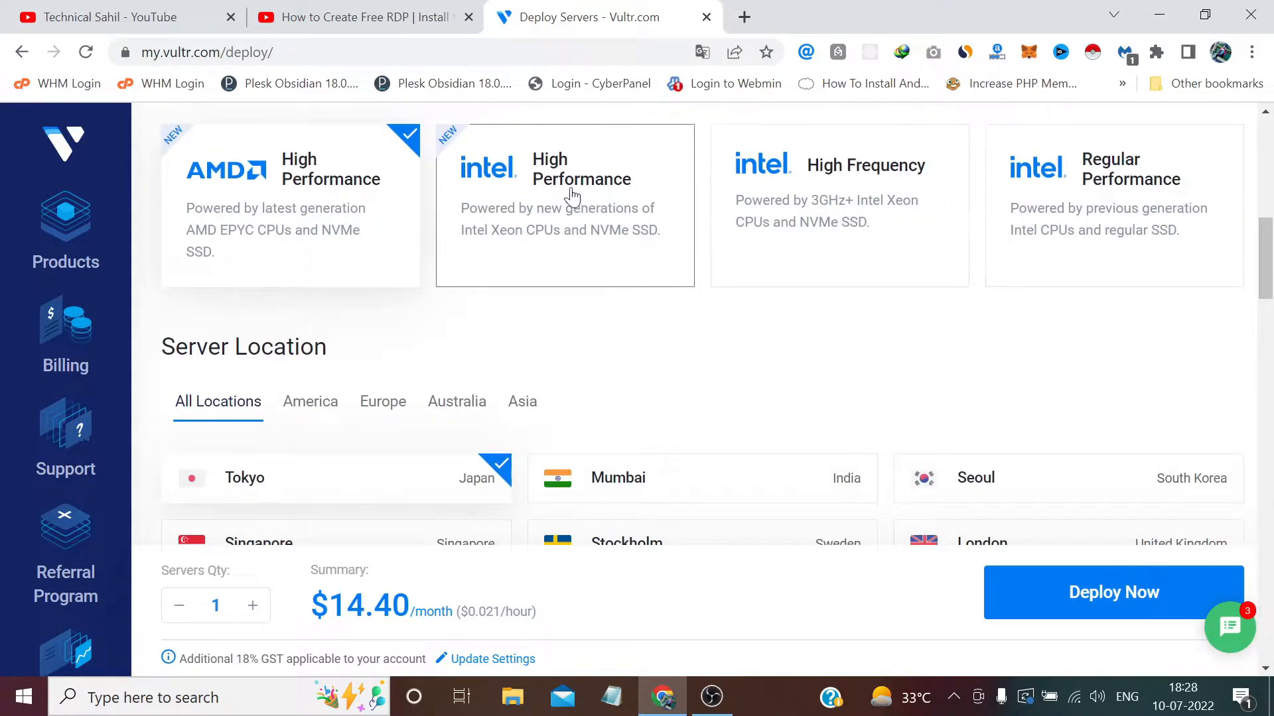
{"action": "scroll", "scroll_direction": "down", "scroll_amount": 3}
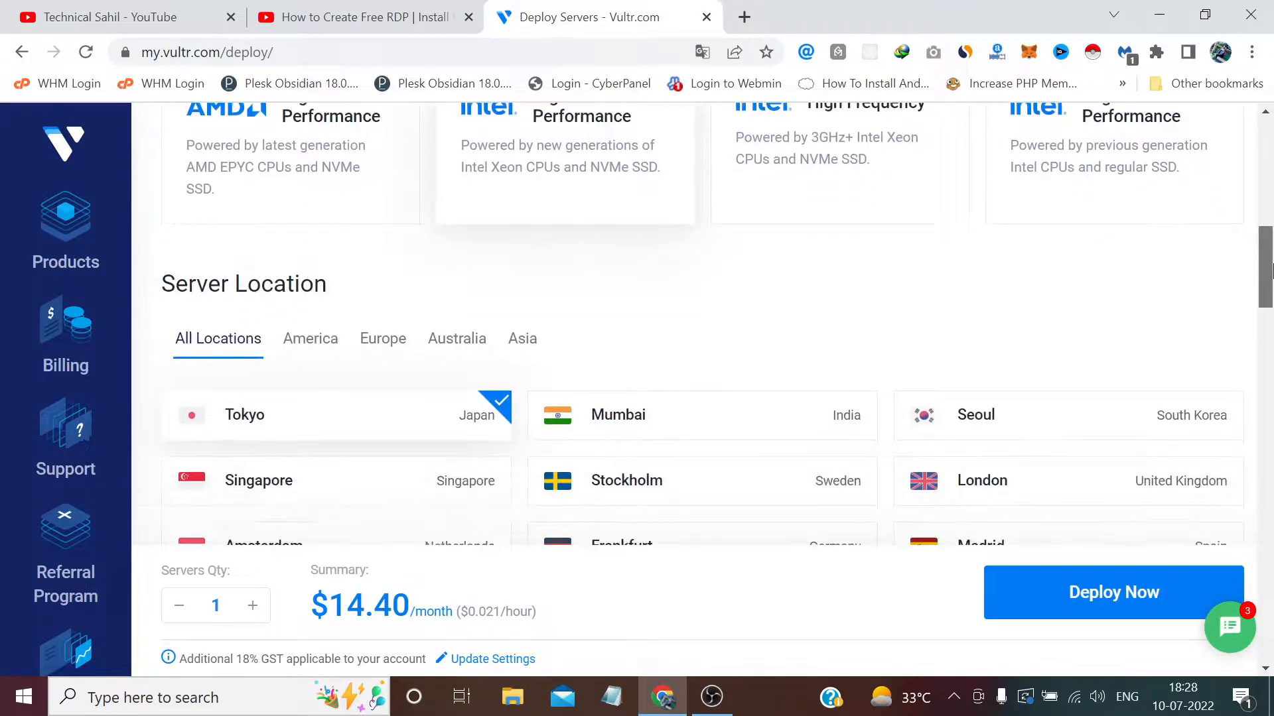
{"action": "scroll", "scroll_direction": "down", "scroll_amount": 3}
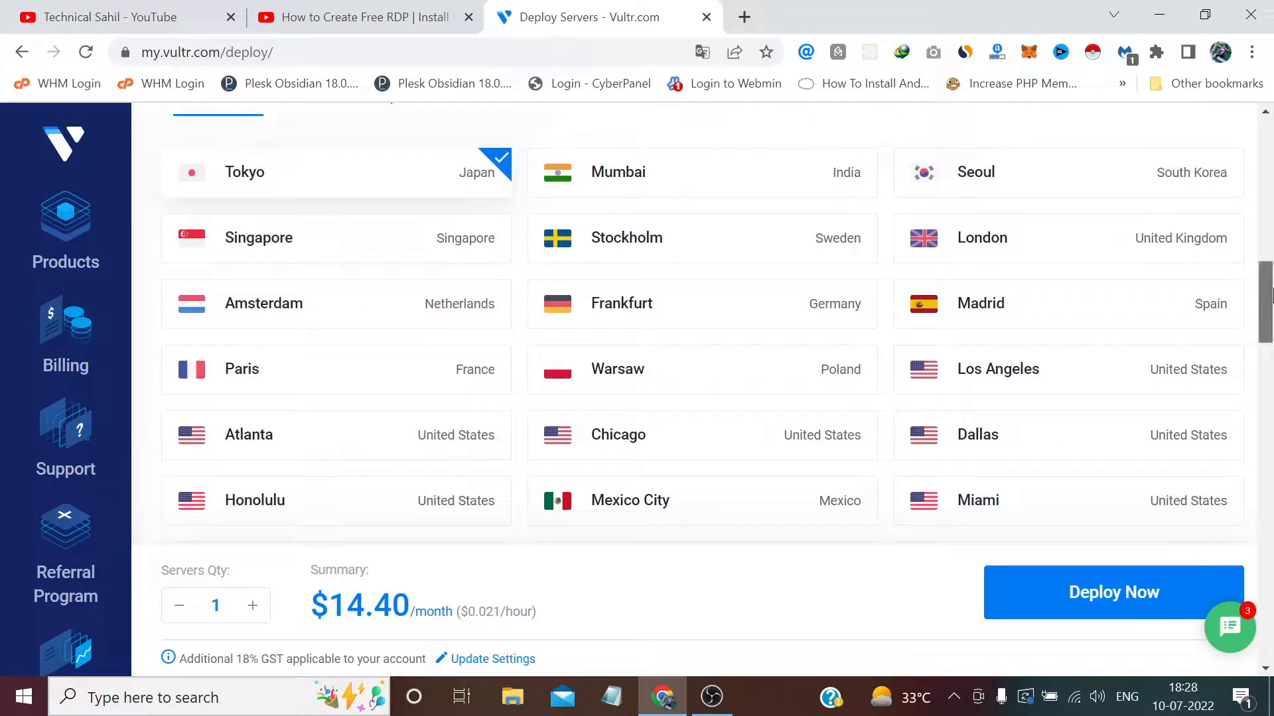
{"action": "scroll", "scroll_direction": "down", "scroll_amount": 3}
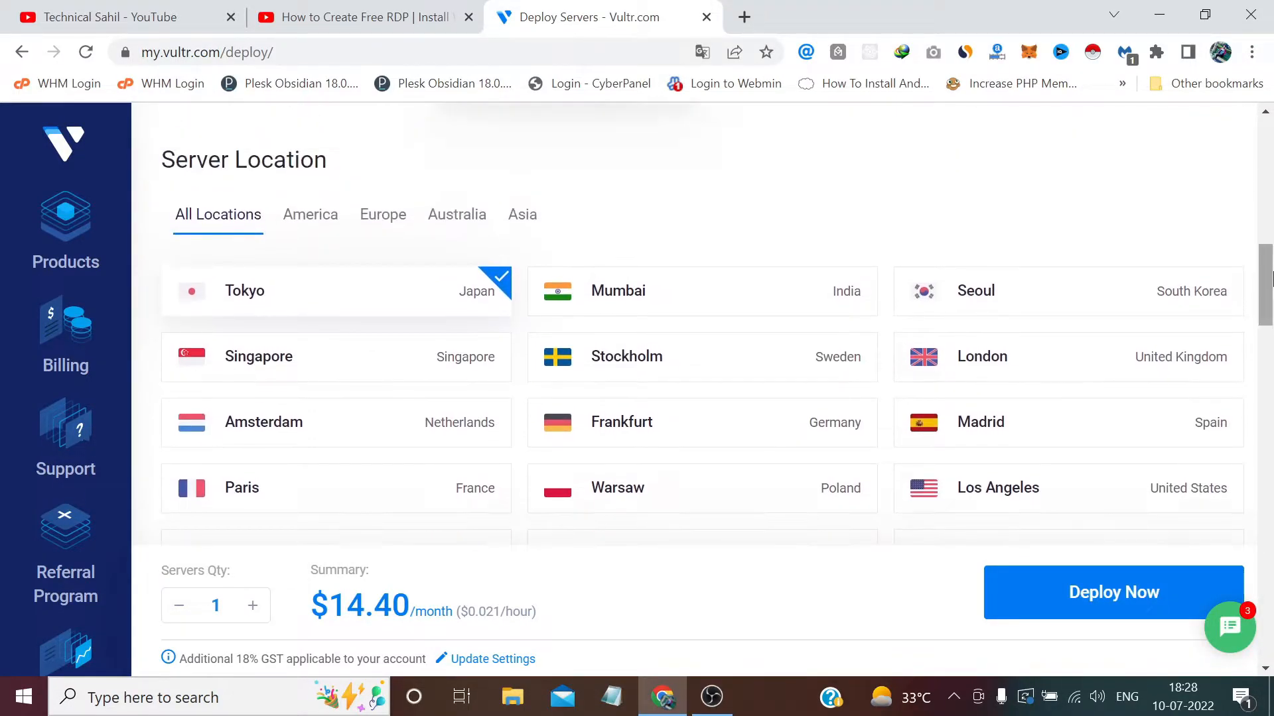
{"action": "scroll", "scroll_direction": "down", "scroll_amount": 3}
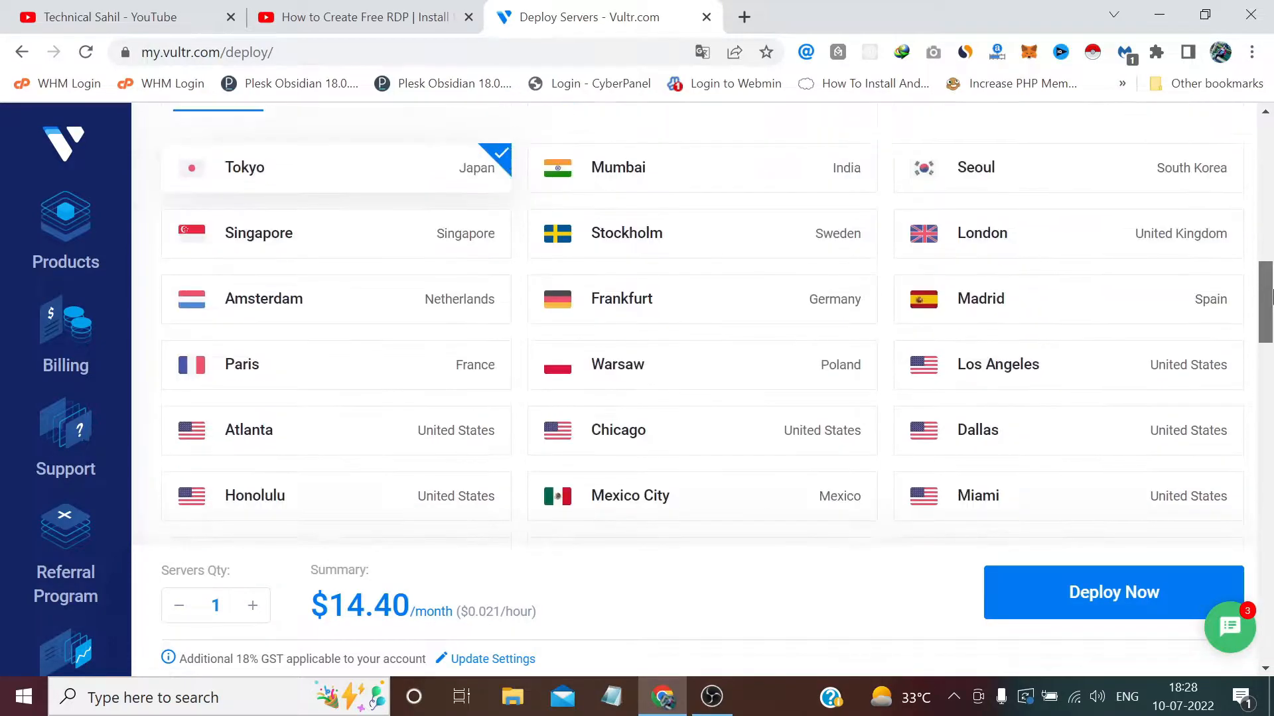
{"action": "mouse_move", "coordinate": [526, 208]}
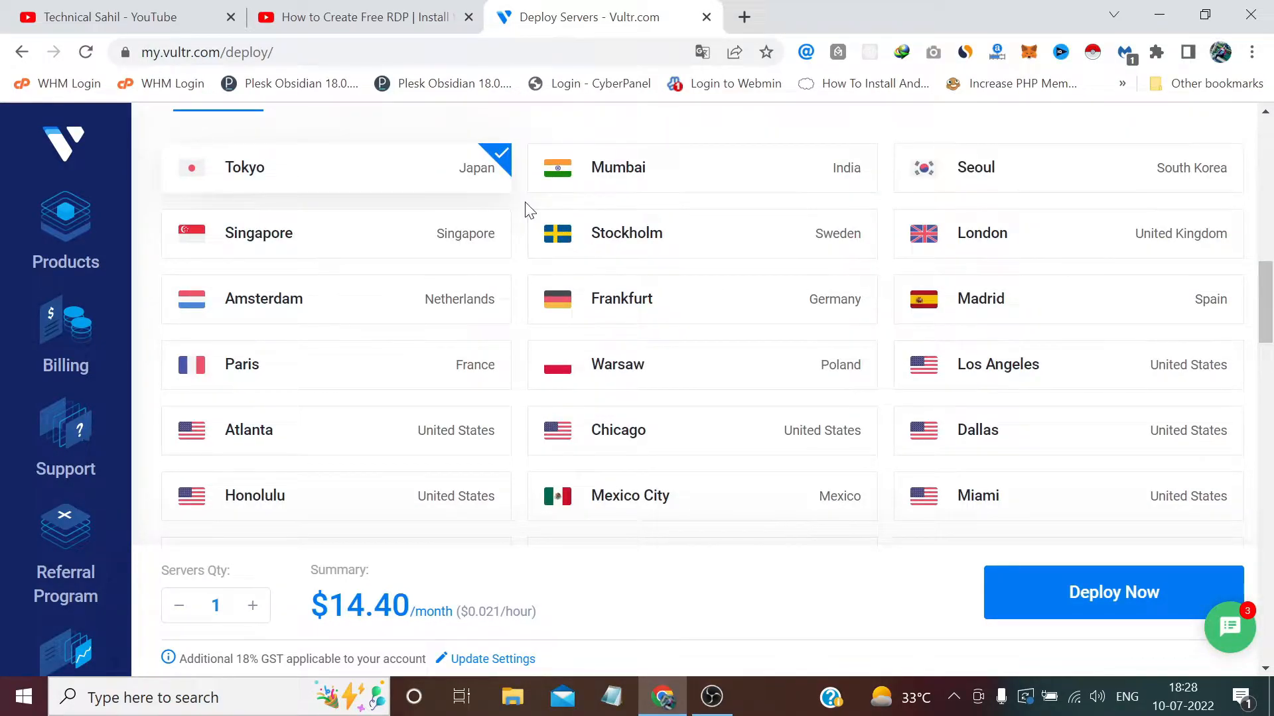
{"action": "left_click", "coordinate": [335, 365]}
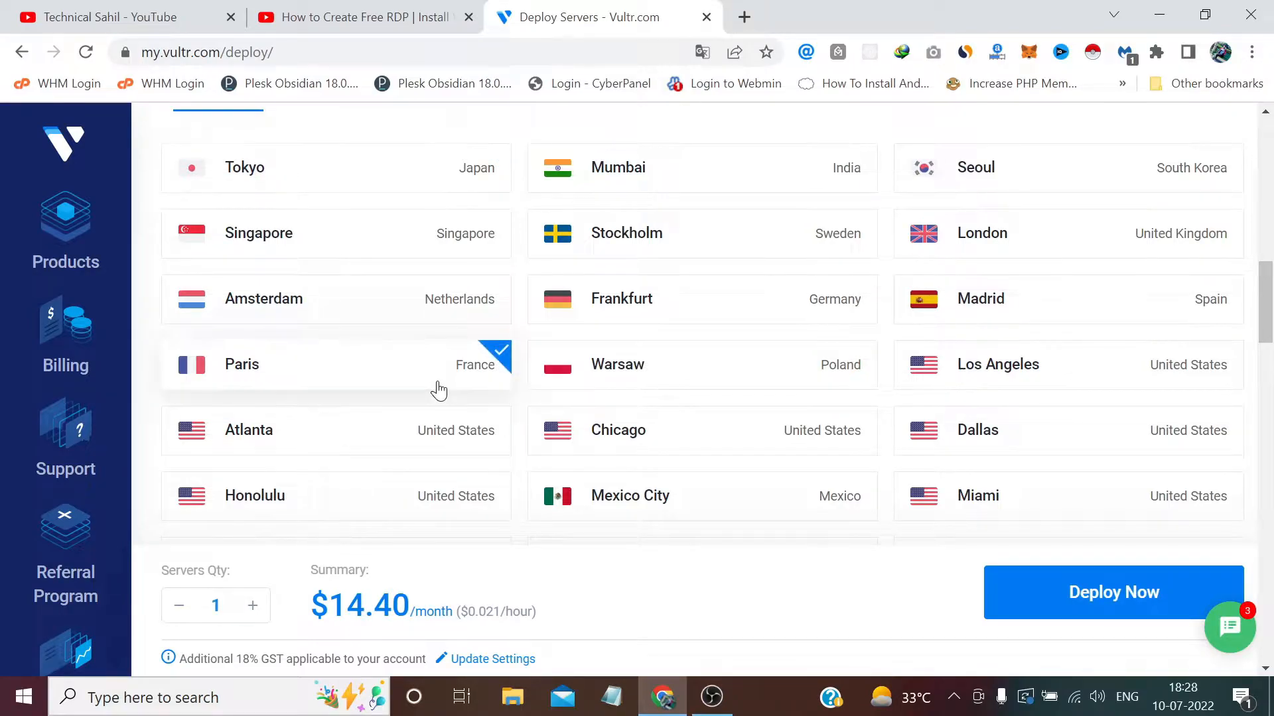
{"action": "scroll", "scroll_direction": "down", "scroll_amount": 3}
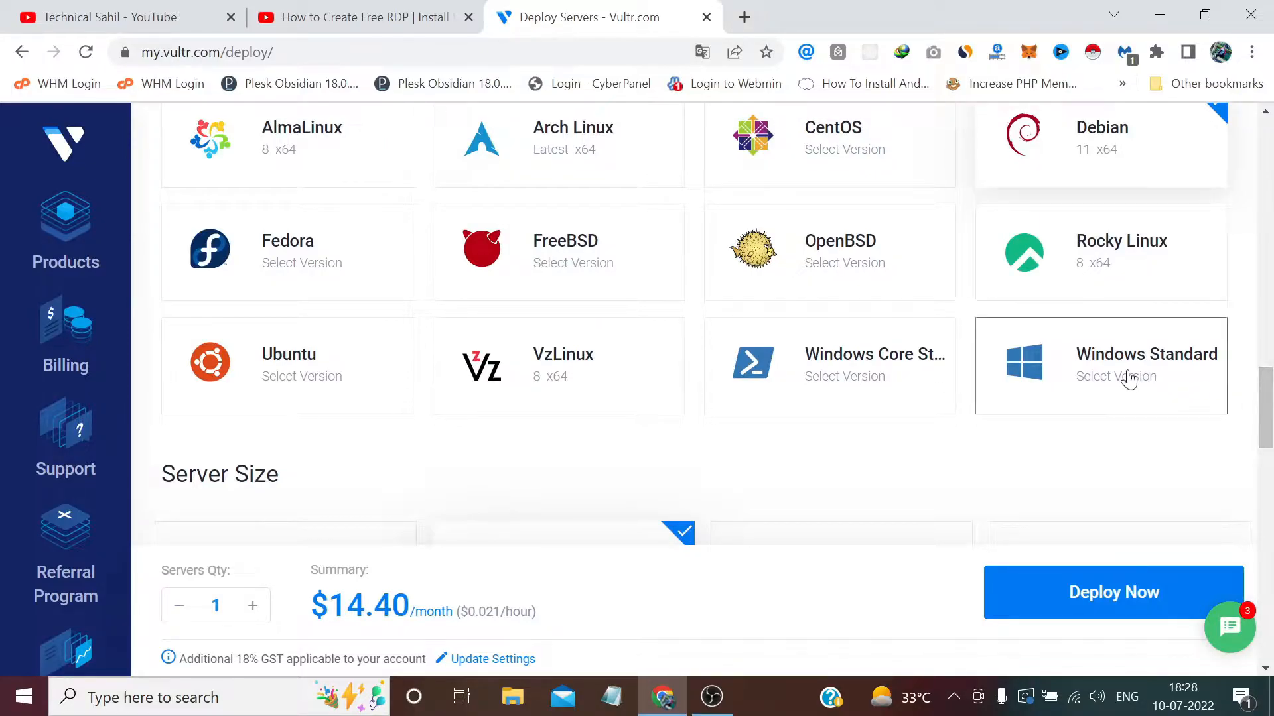
Select Windows Server 2019 Standard as the operating system and turn off IPv6.
{"action": "left_click", "coordinate": [1116, 376]}
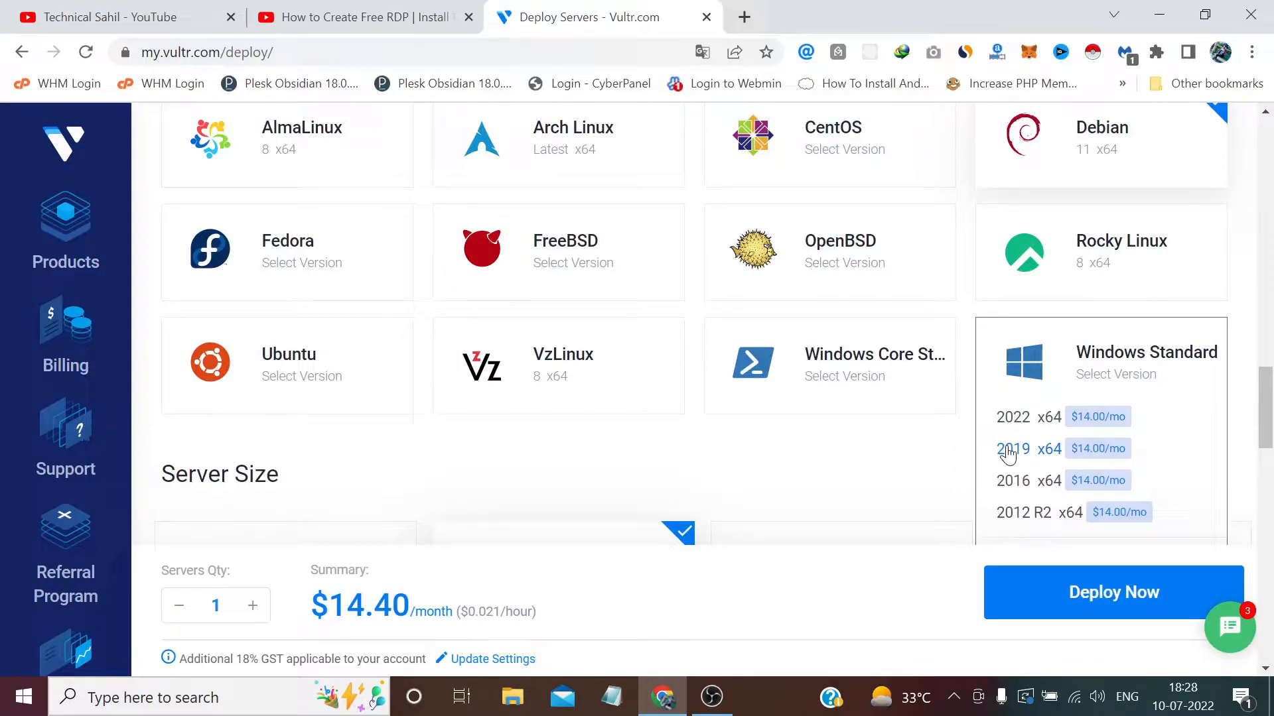
{"action": "left_click", "coordinate": [1013, 448]}
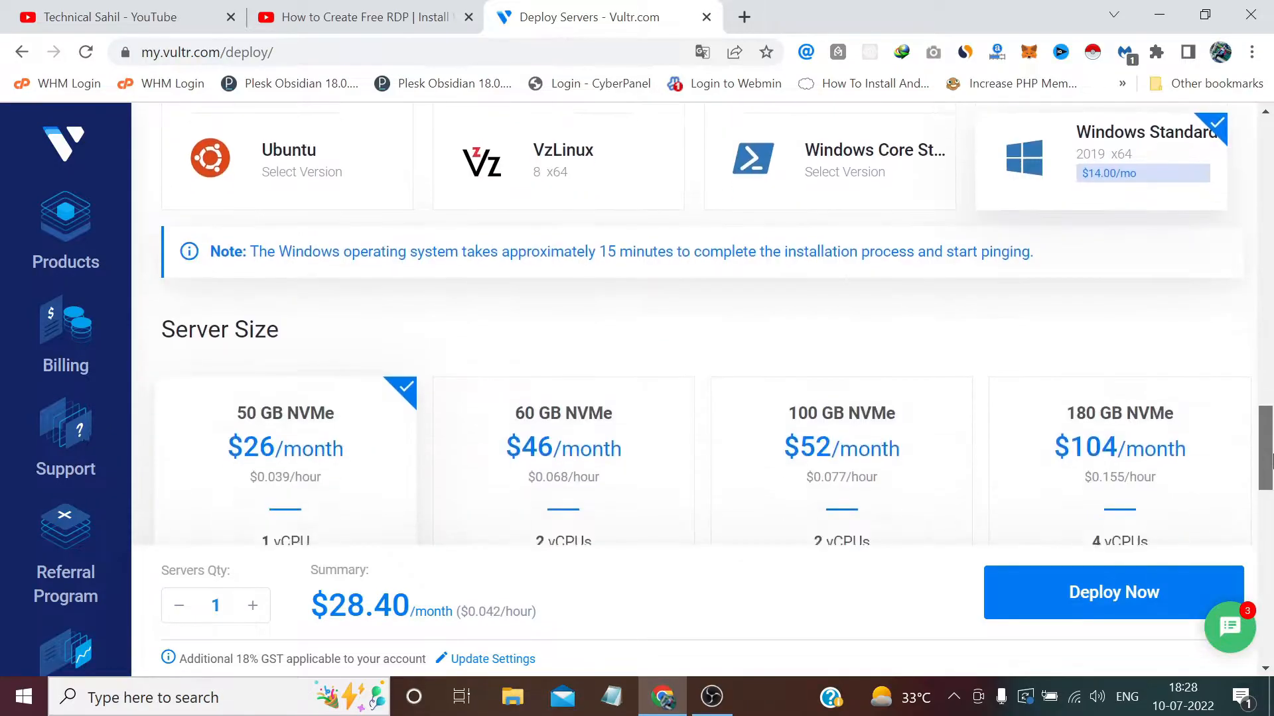
{"action": "scroll", "scroll_direction": "down", "scroll_amount": 3}
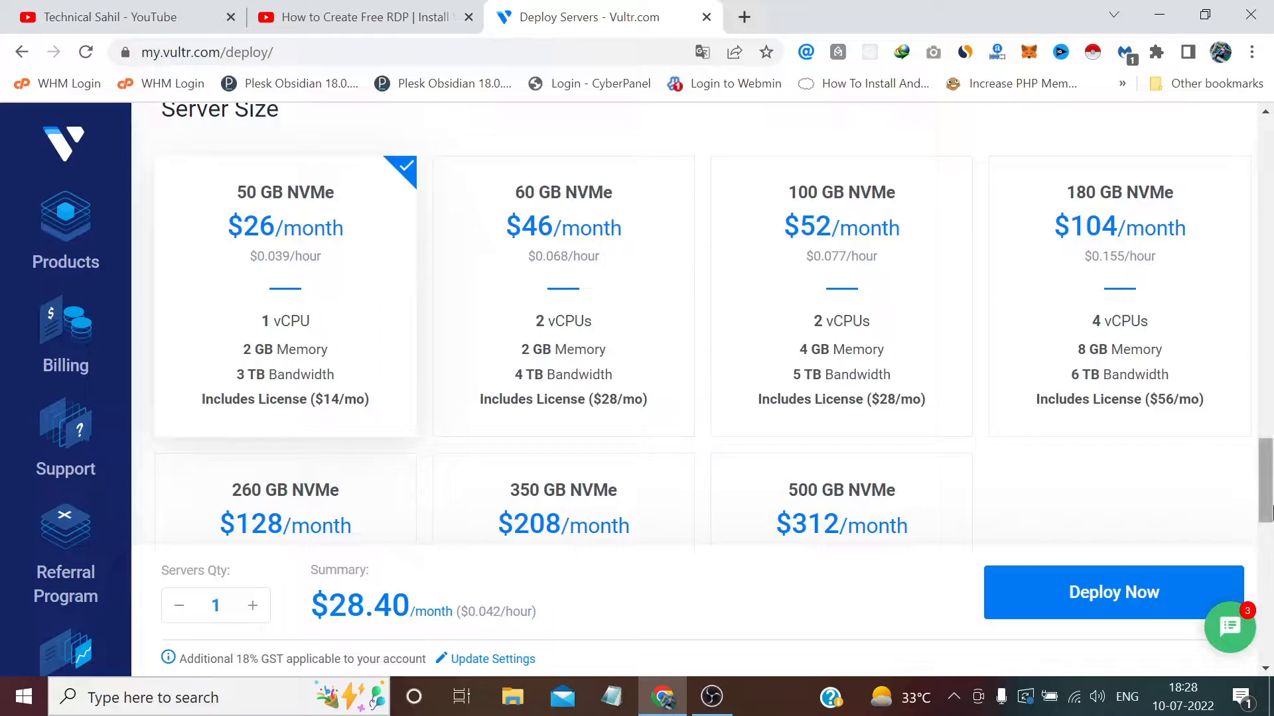
{"action": "scroll", "scroll_direction": "down", "scroll_amount": 3}
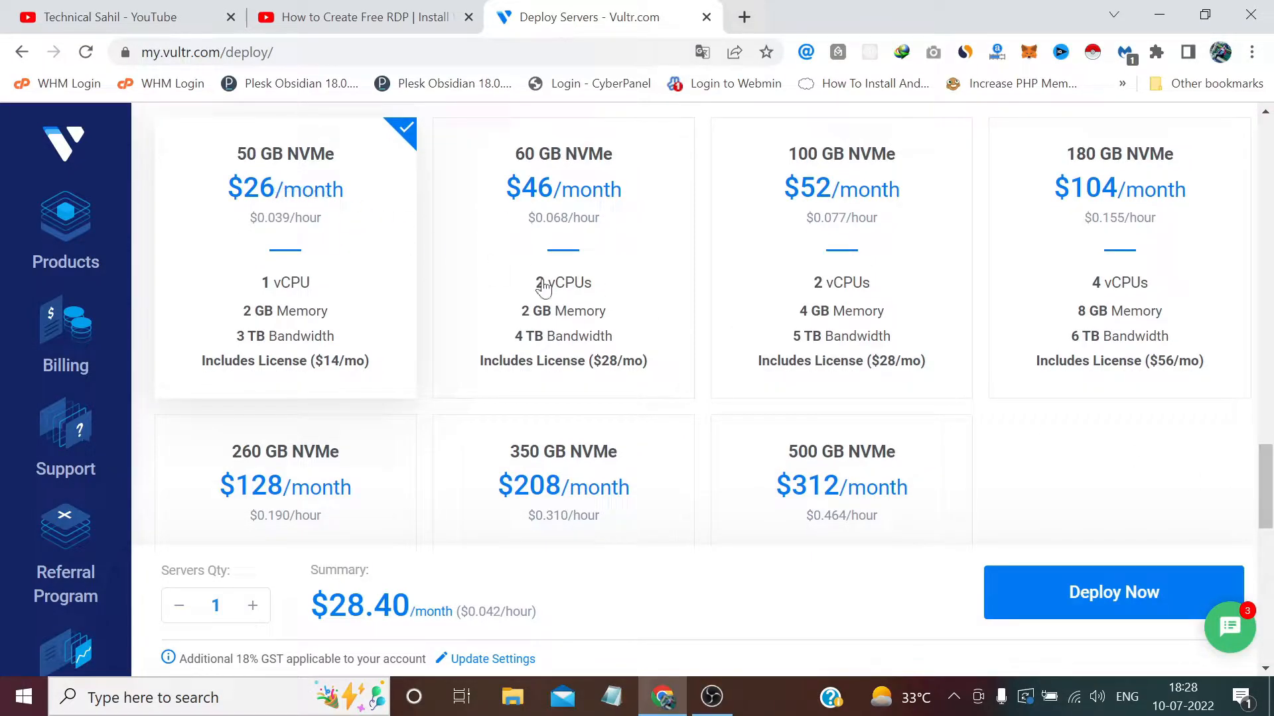
{"action": "scroll", "scroll_direction": "down", "scroll_amount": 3}
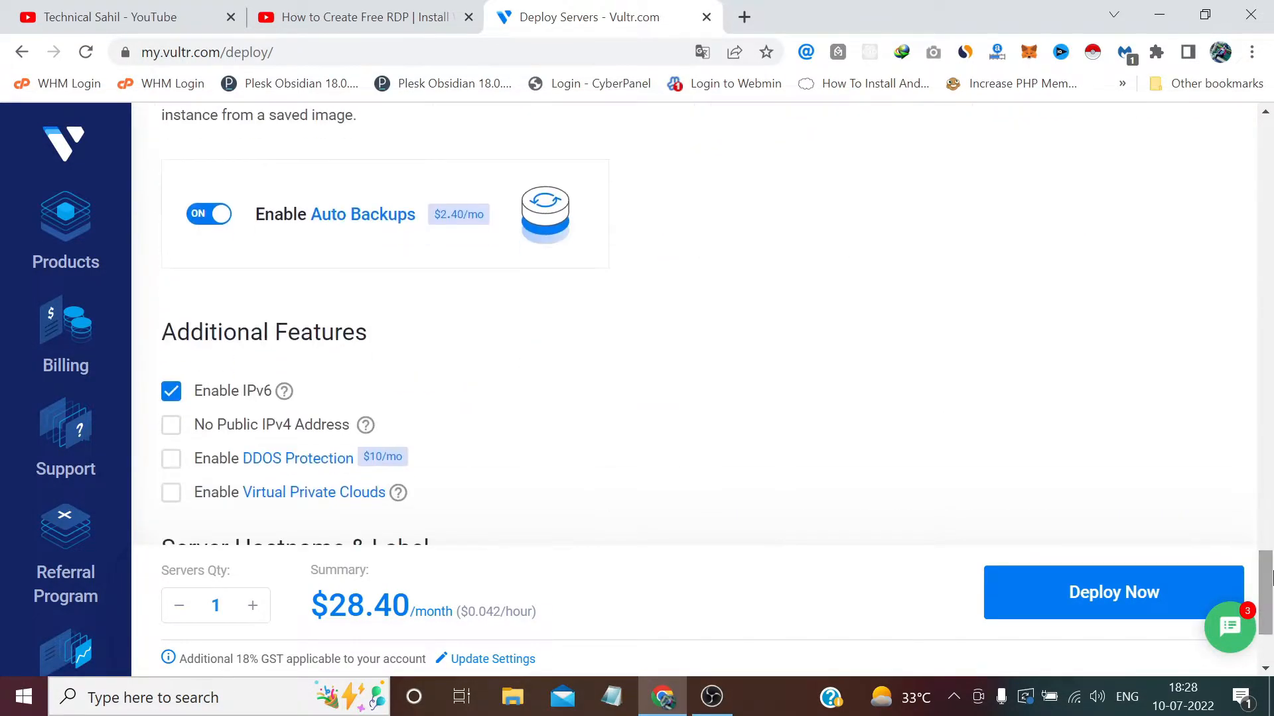
{"action": "left_click", "coordinate": [171, 392]}
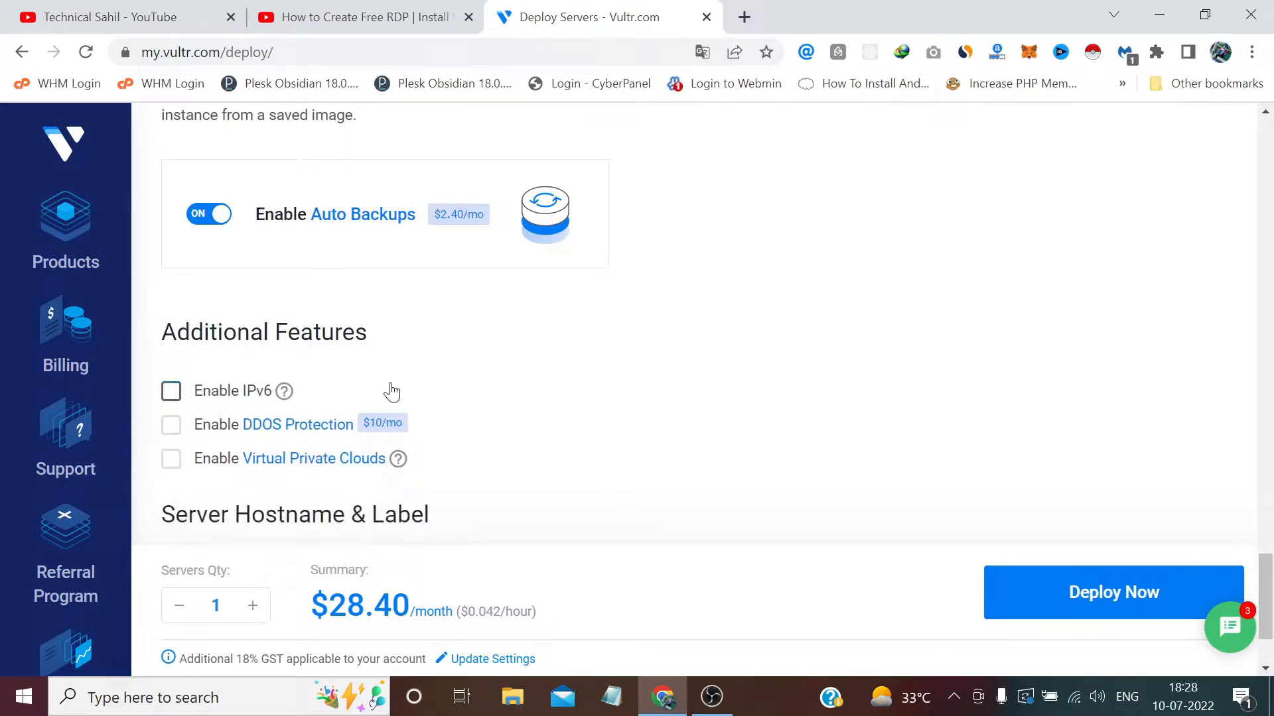
Submit the order with Deploy Now so the Windows instance starts deploying.
{"action": "scroll", "scroll_direction": "down", "scroll_amount": 3}
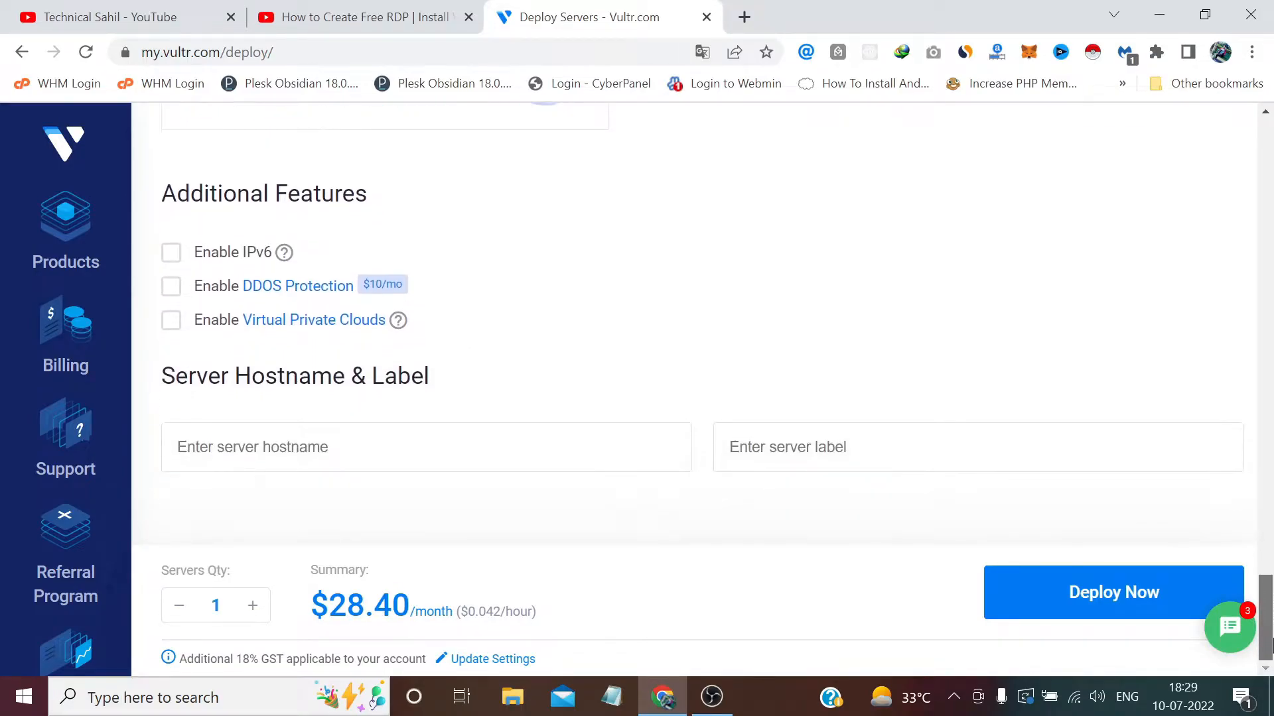
{"action": "mouse_move", "coordinate": [826, 576]}
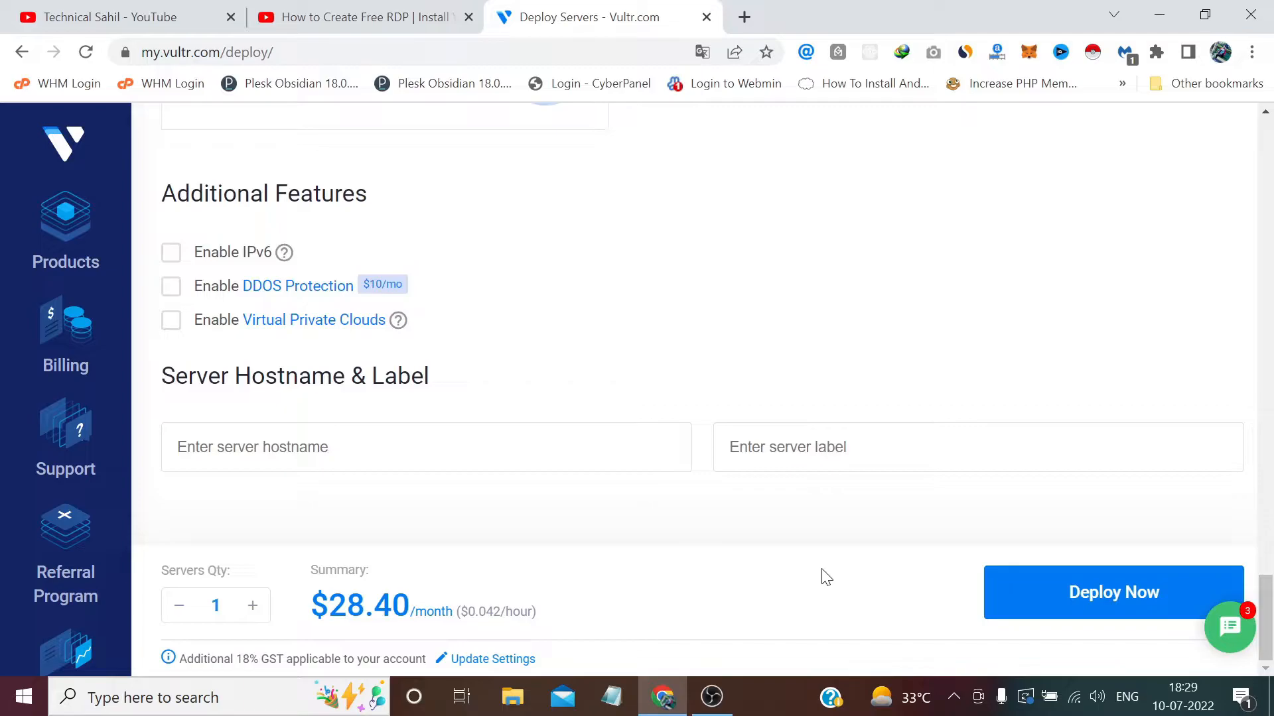
{"action": "left_click", "coordinate": [1114, 593]}
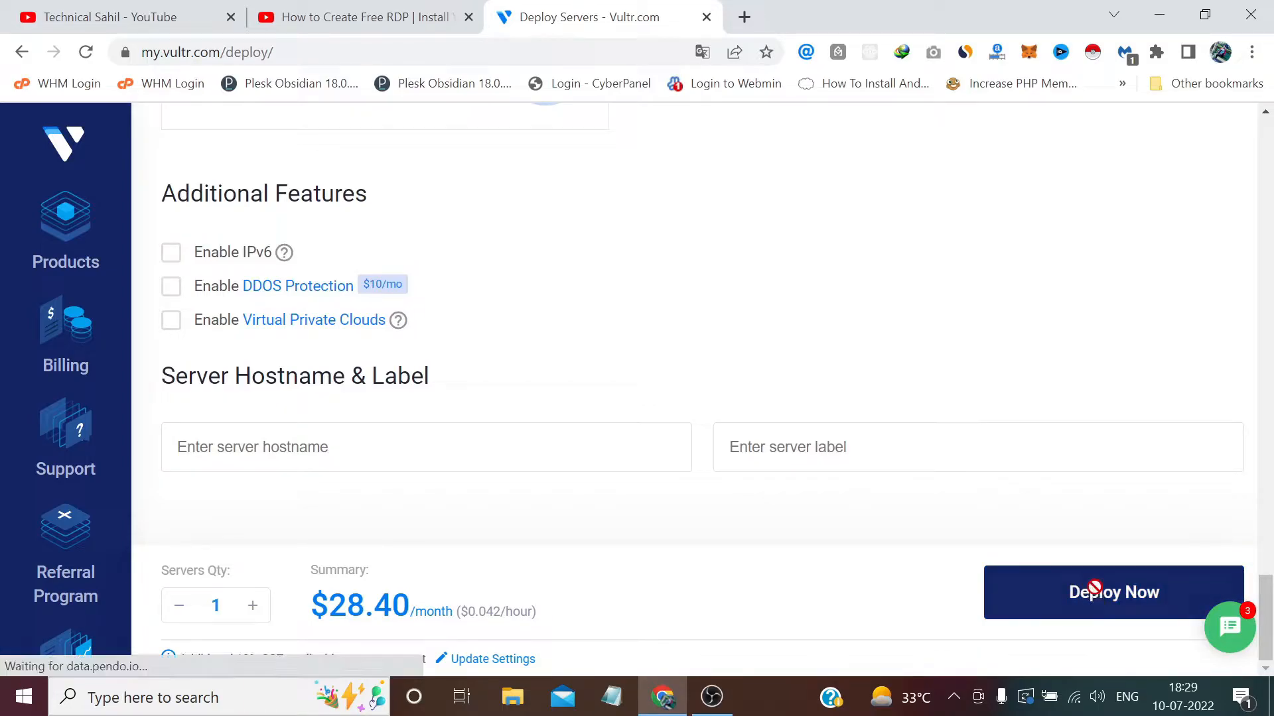
{"action": "left_click", "coordinate": [1114, 592]}
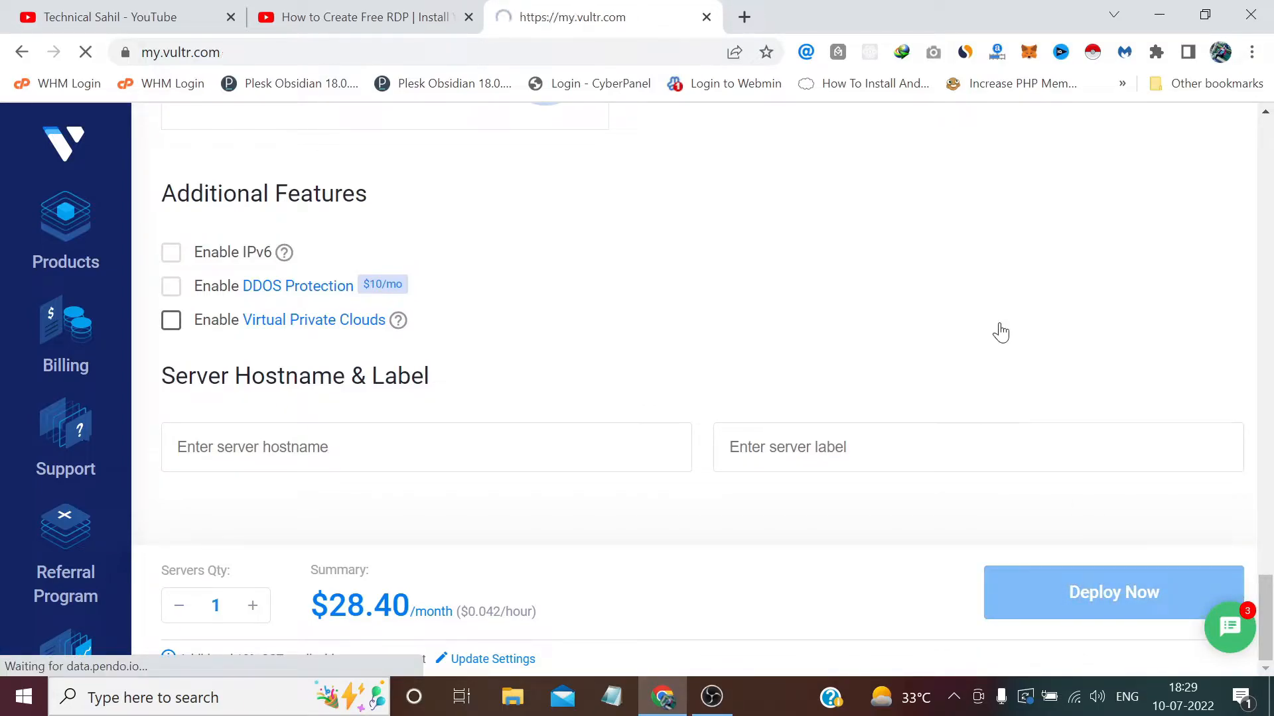
Watch the instance list while the new Paris Windows instance installs.
{"action": "left_click", "coordinate": [1113, 592]}
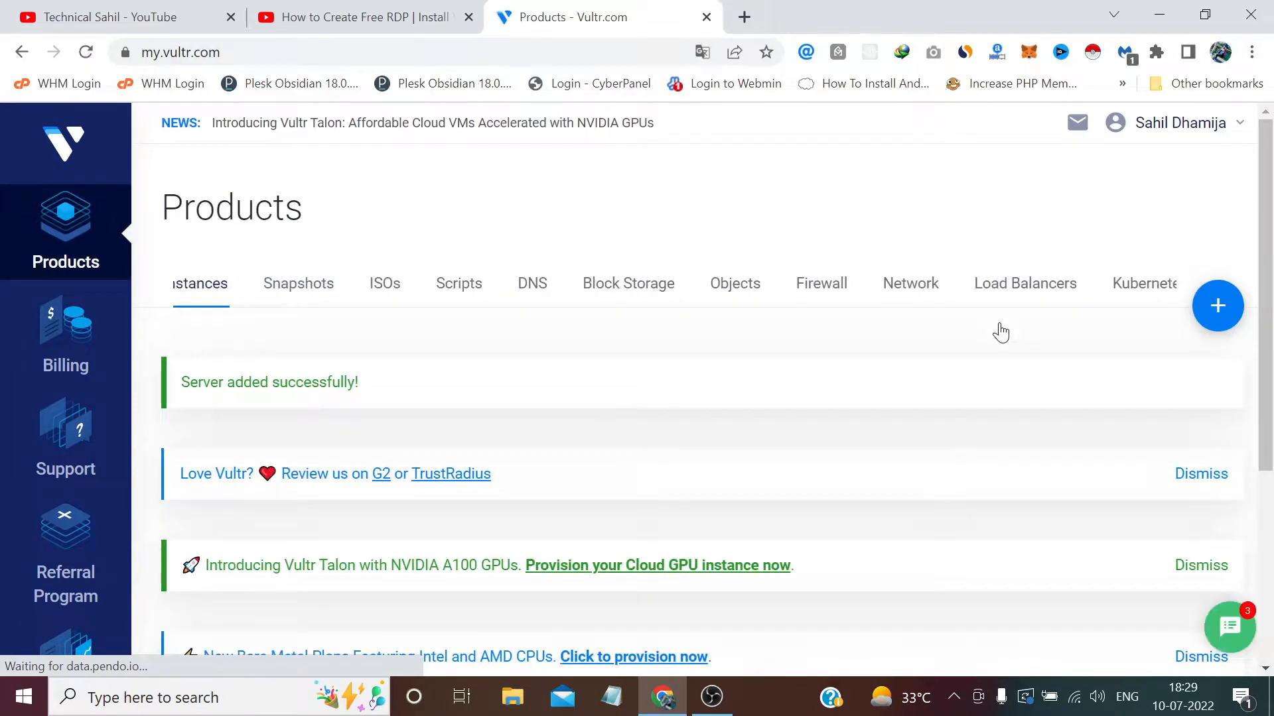
{"action": "scroll", "scroll_direction": "down", "scroll_amount": 3}
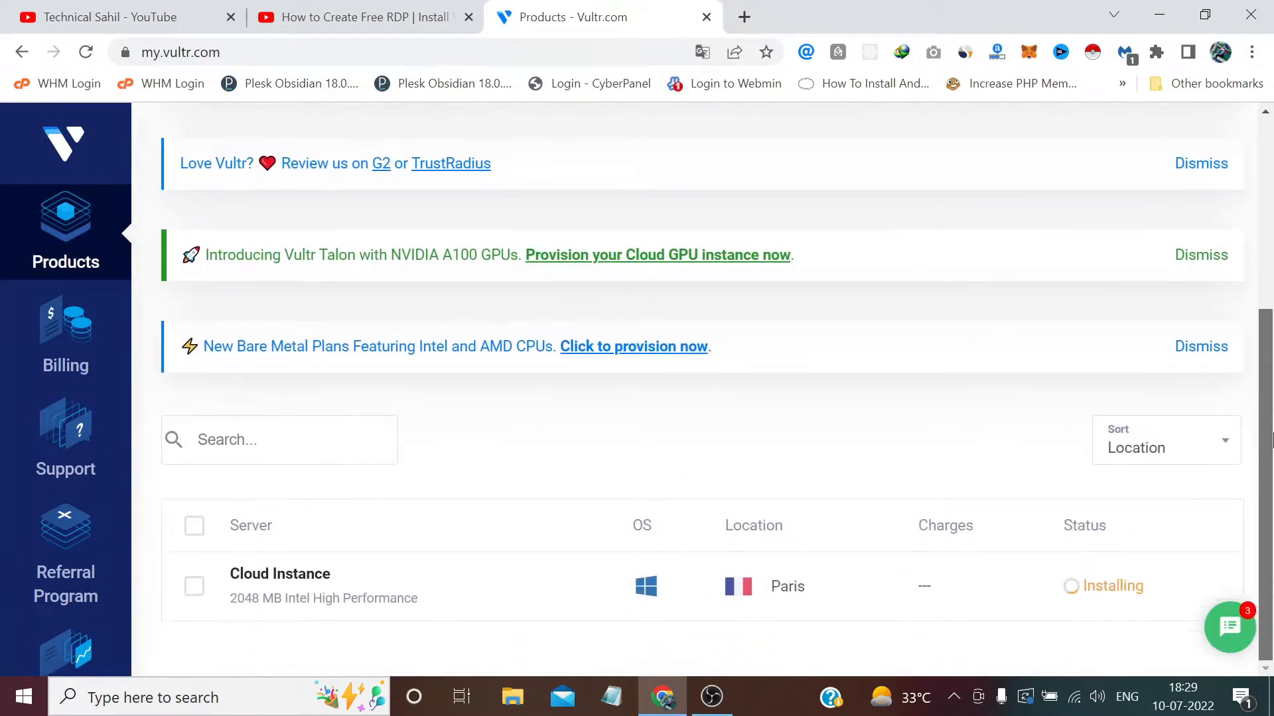
{"action": "mouse_move", "coordinate": [867, 438]}
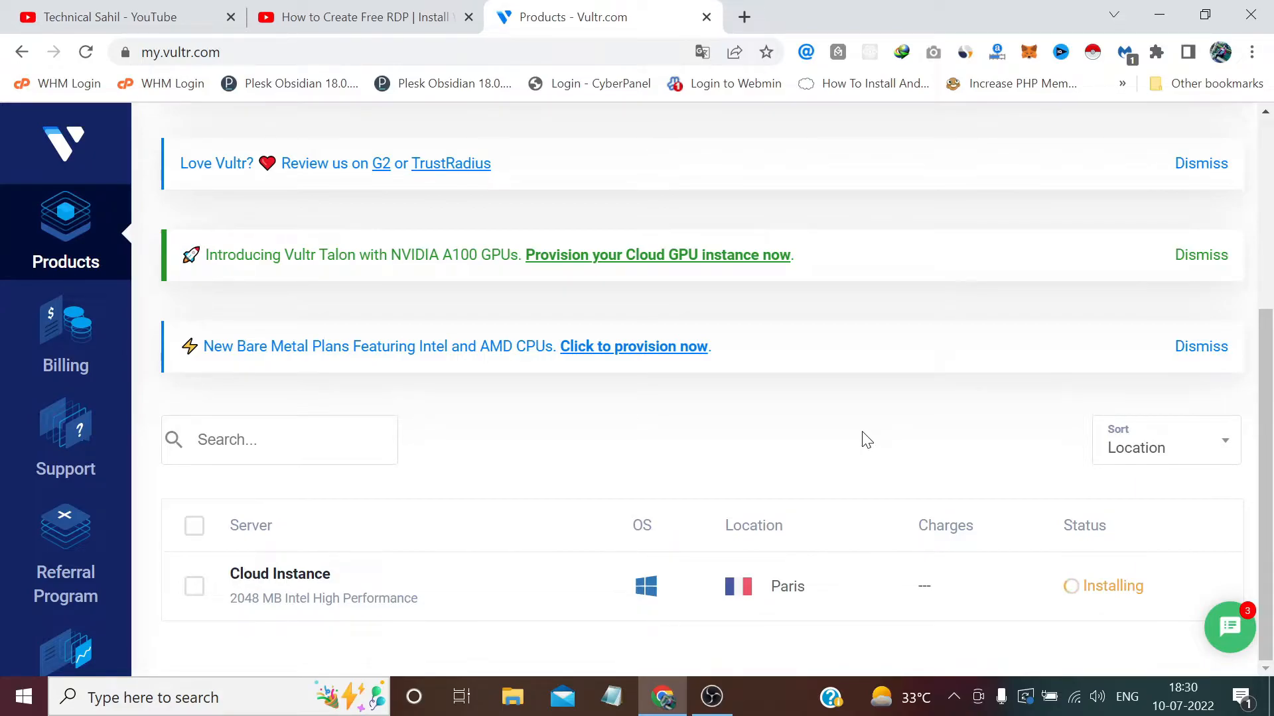
{"action": "mouse_move", "coordinate": [665, 178]}
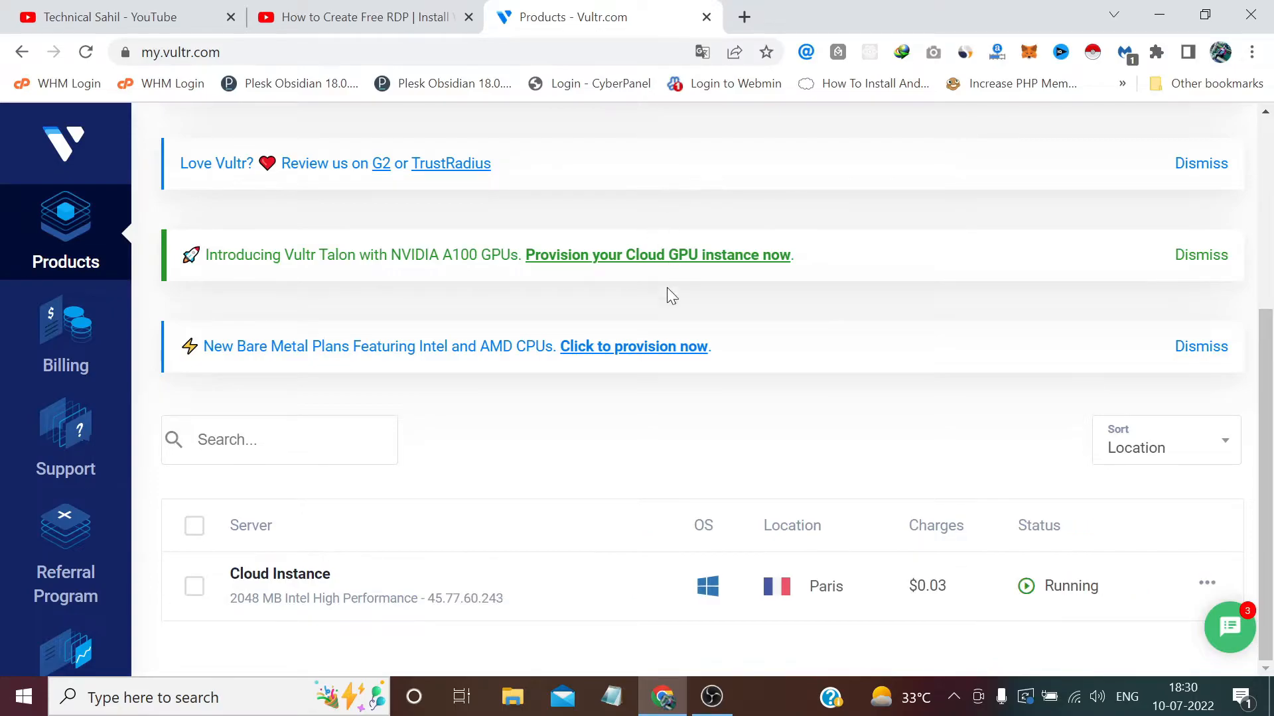
Open the cloud instance's details showing its IP address, Administrator username and password.
{"action": "left_click", "coordinate": [279, 574]}
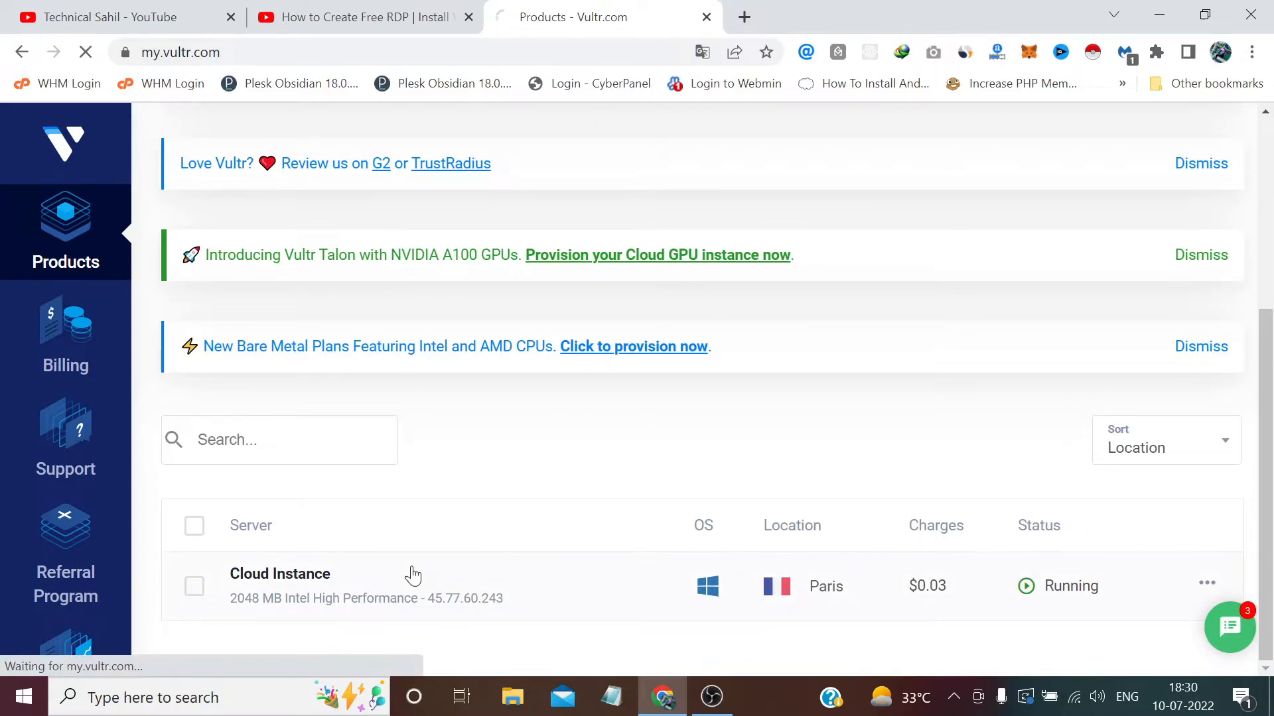
{"action": "left_click", "coordinate": [280, 574]}
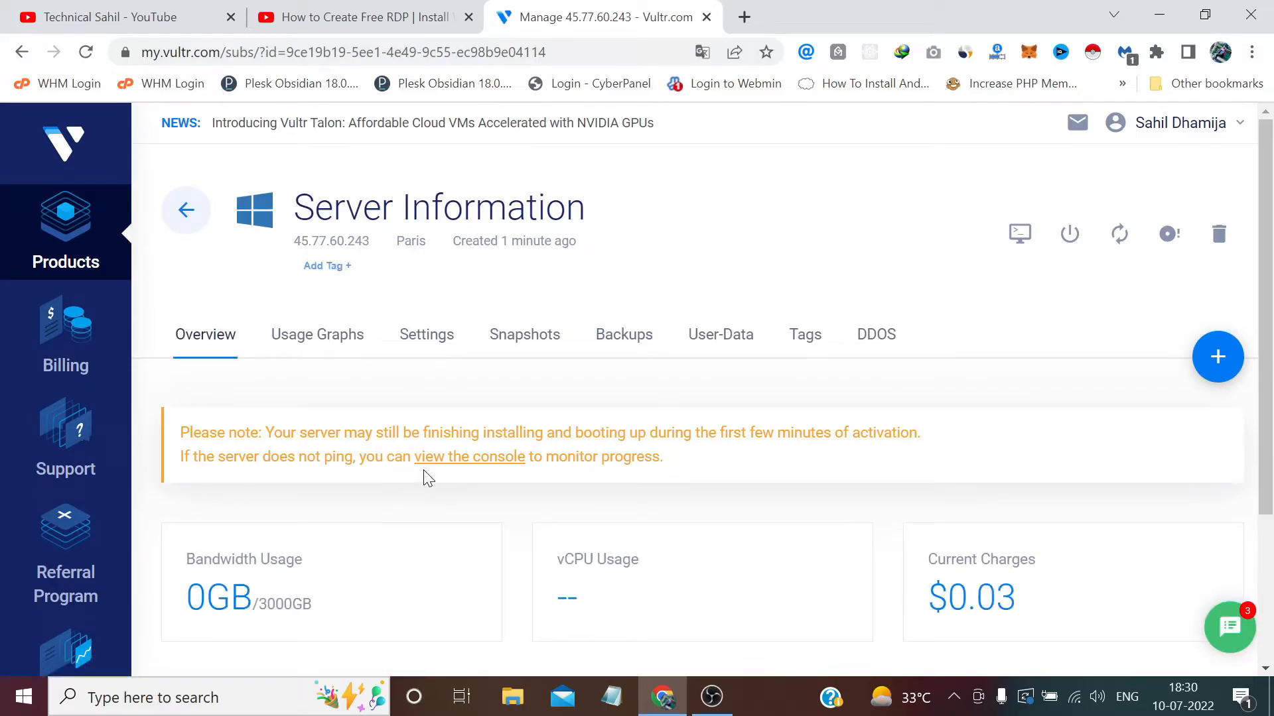
{"action": "scroll", "scroll_direction": "down", "scroll_amount": 3}
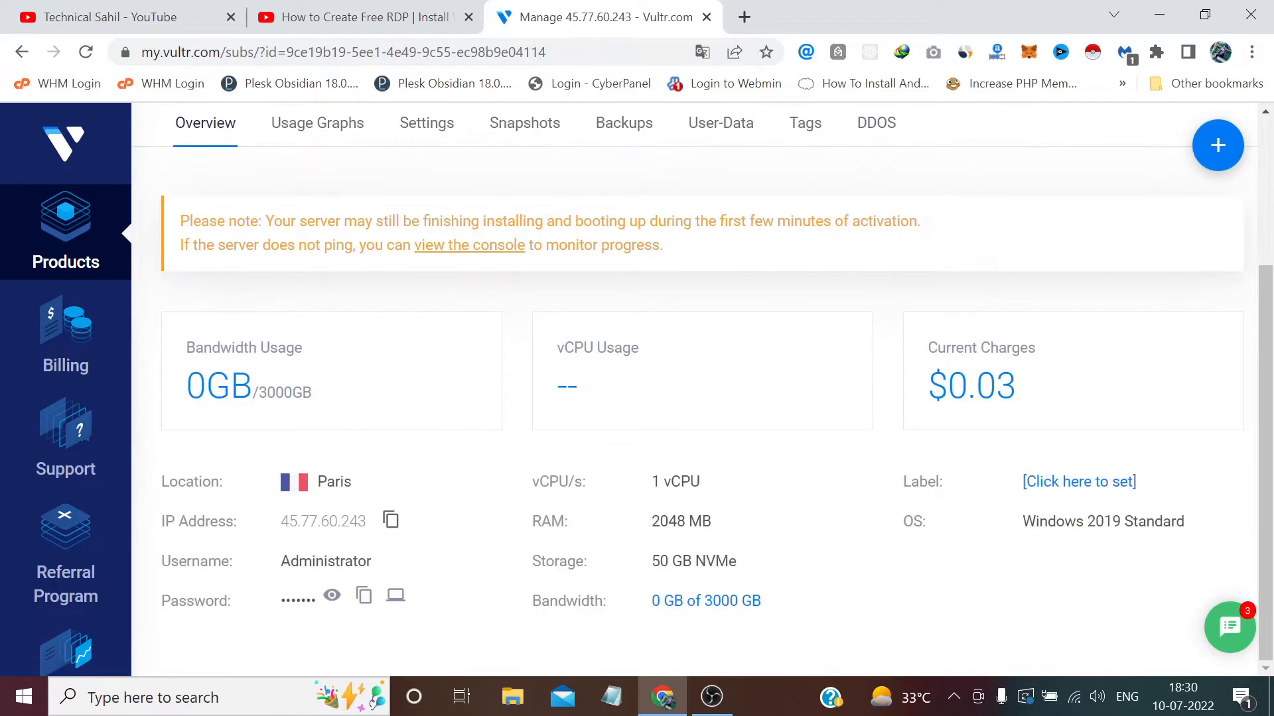
{"action": "left_click", "coordinate": [390, 520]}
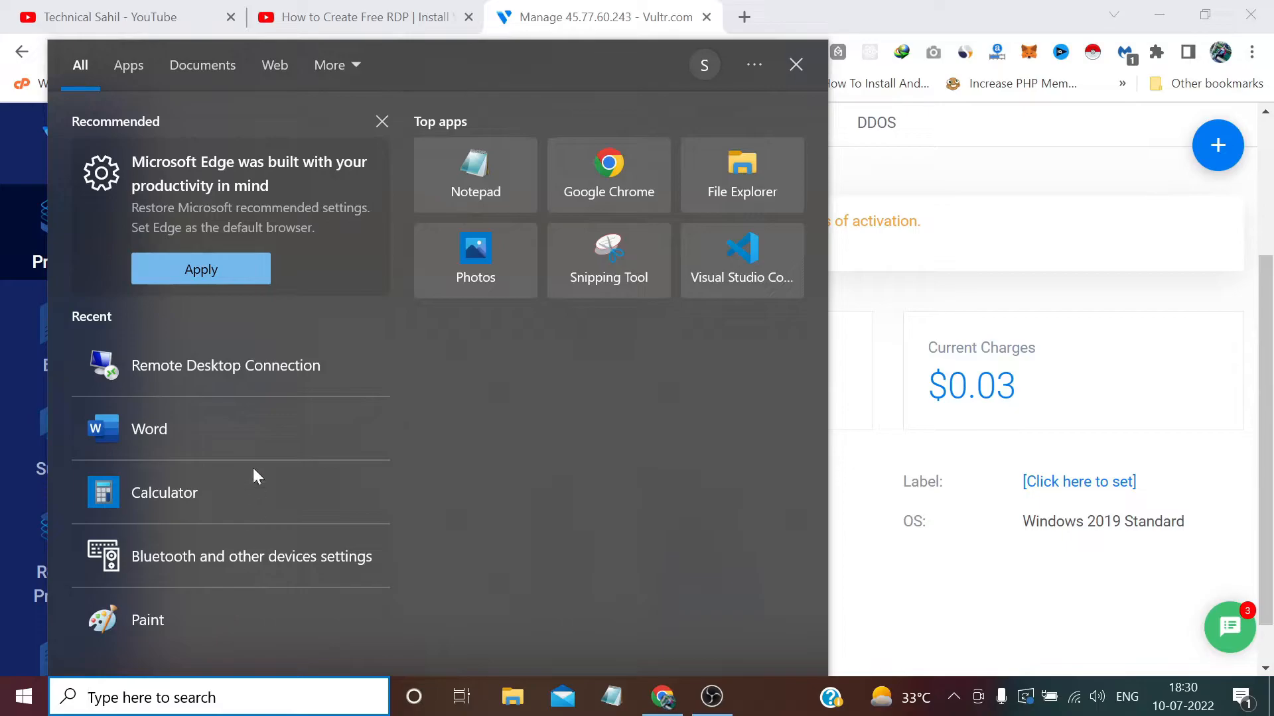
{"action": "mouse_move", "coordinate": [284, 376]}
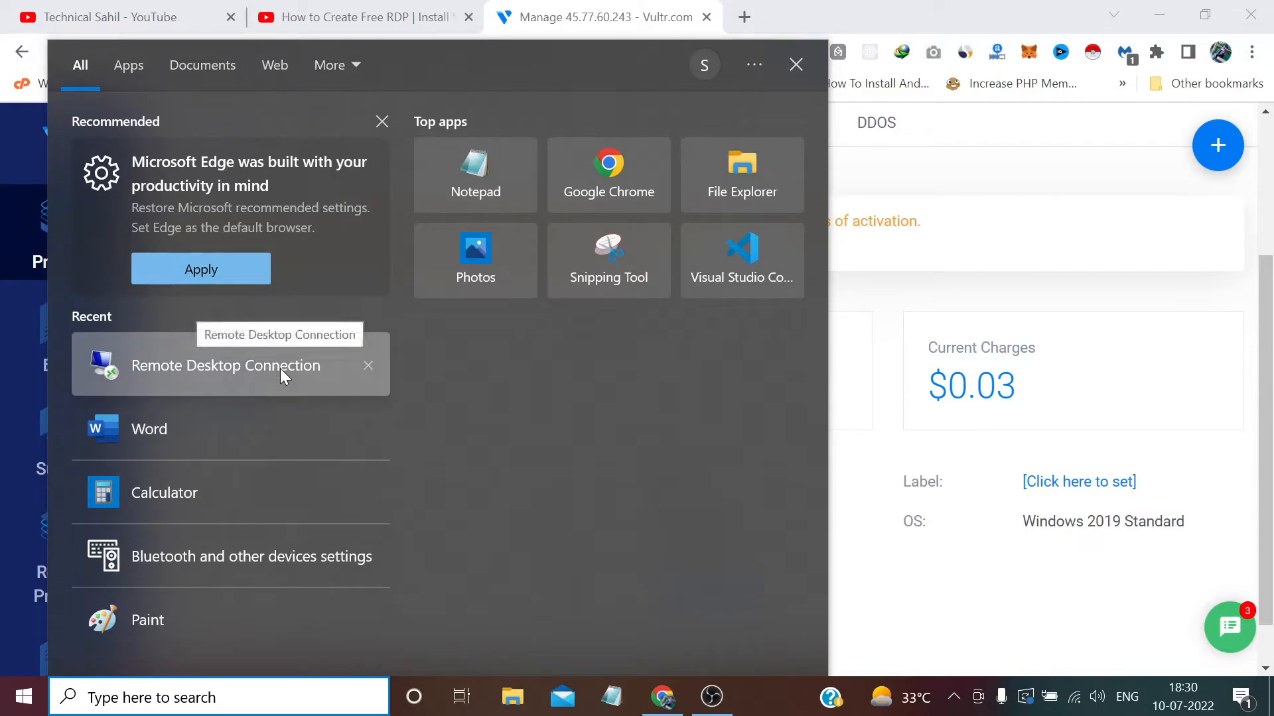
{"action": "mouse_move", "coordinate": [479, 378]}
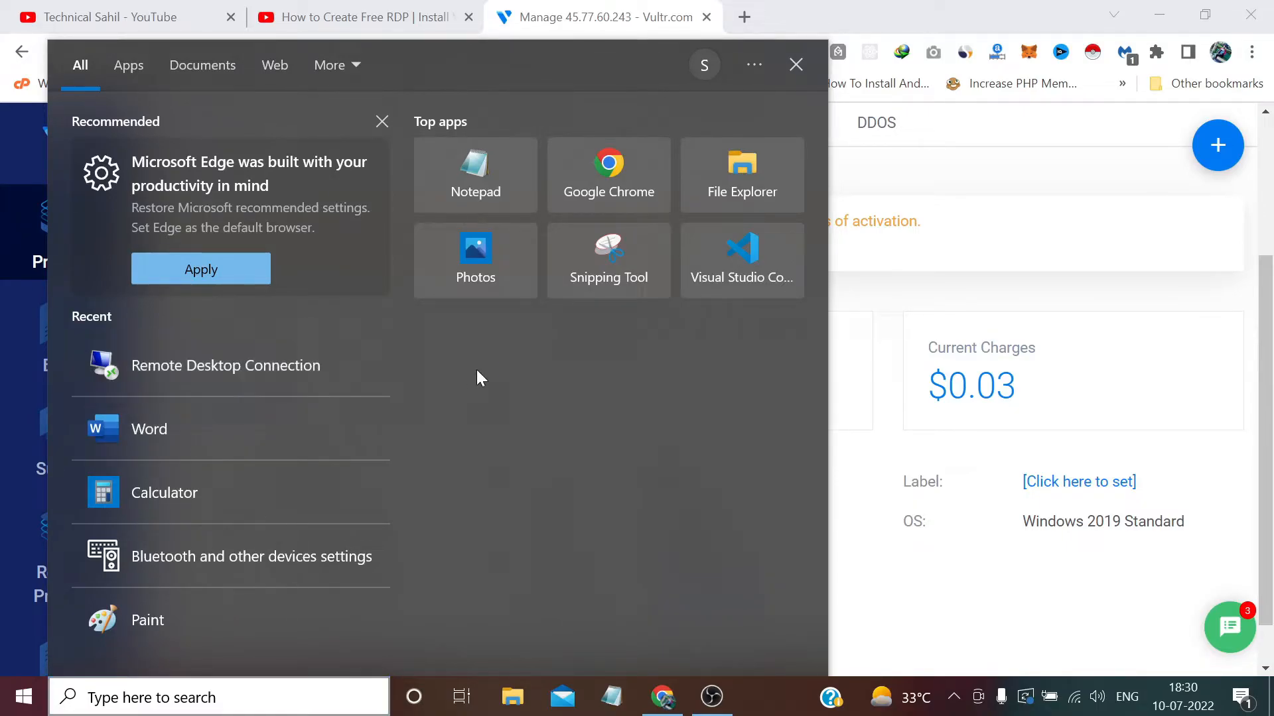
Launch Remote Desktop Connection with Administrator as user name and credential saving allowed.
{"action": "left_click", "coordinate": [226, 365]}
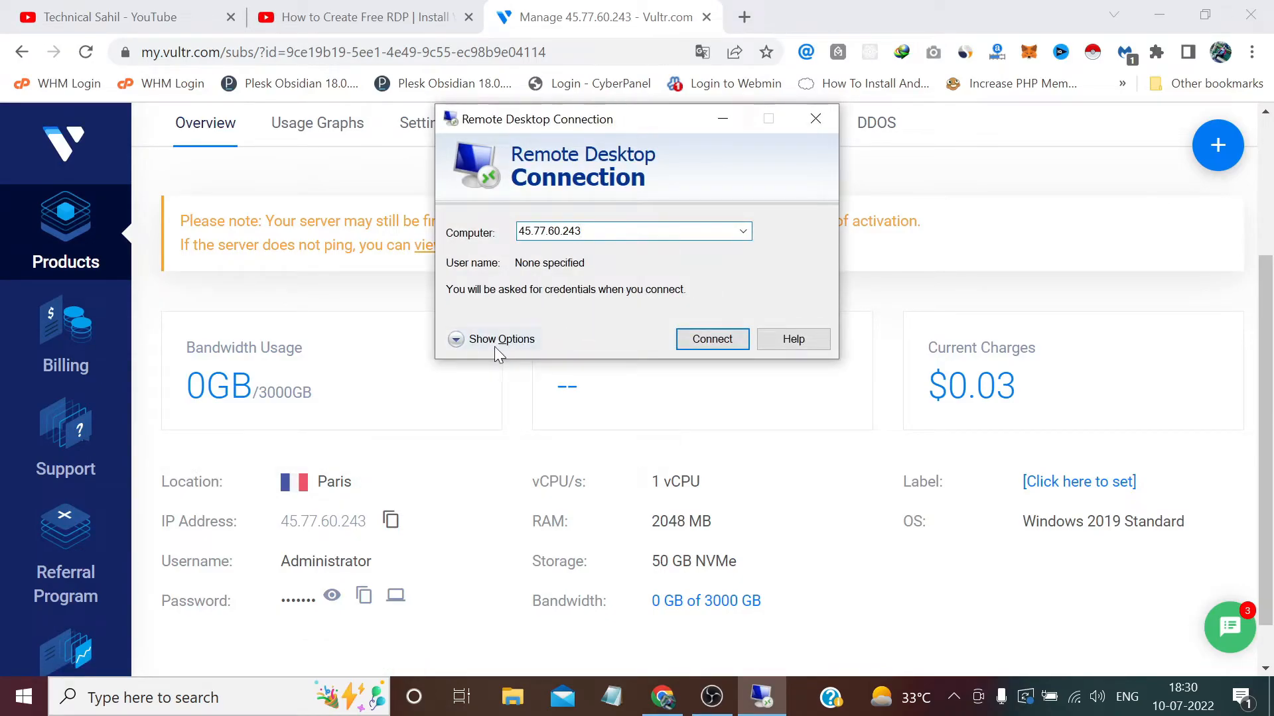
{"action": "left_click", "coordinate": [492, 339]}
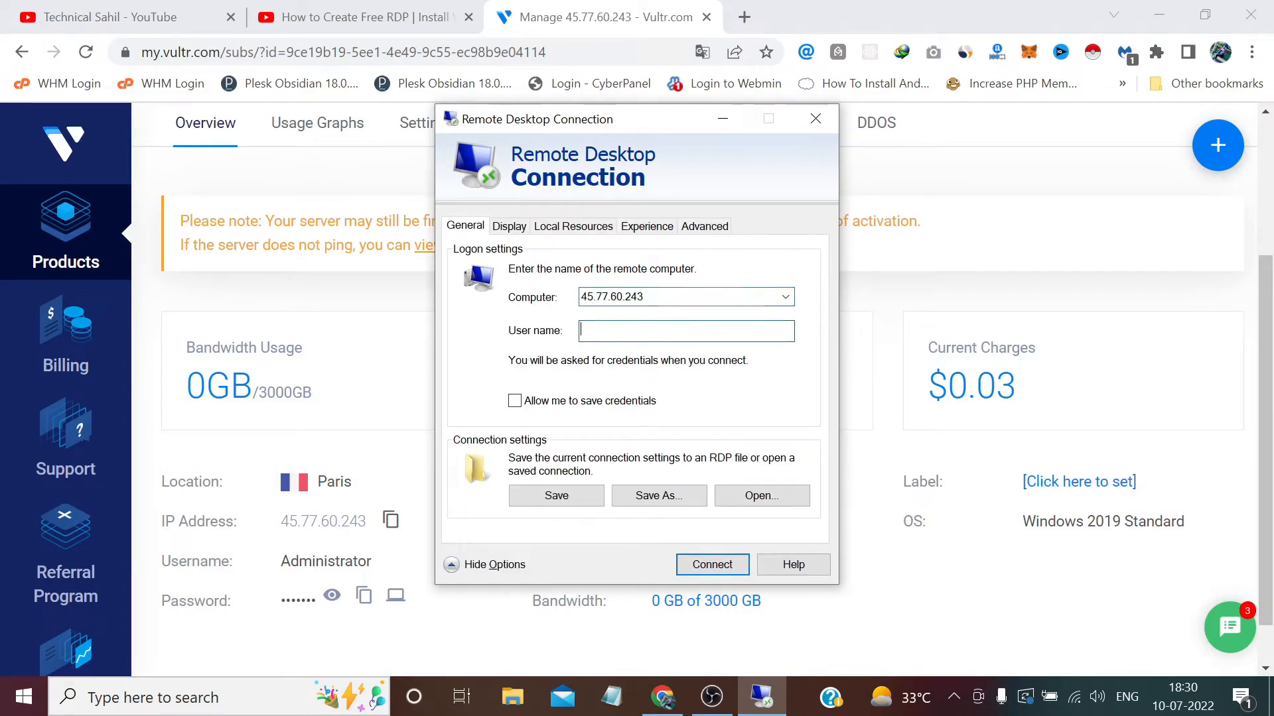
{"action": "type", "text": "Administ"}
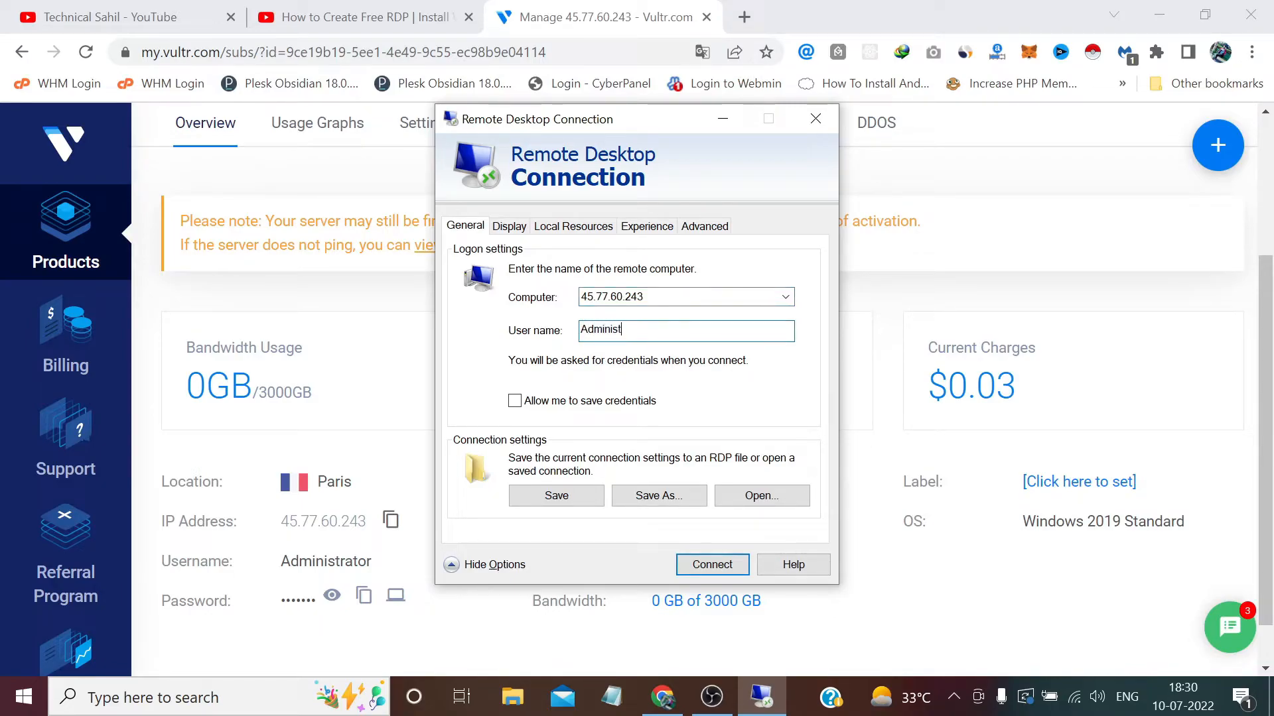
{"action": "type", "text": "rator"}
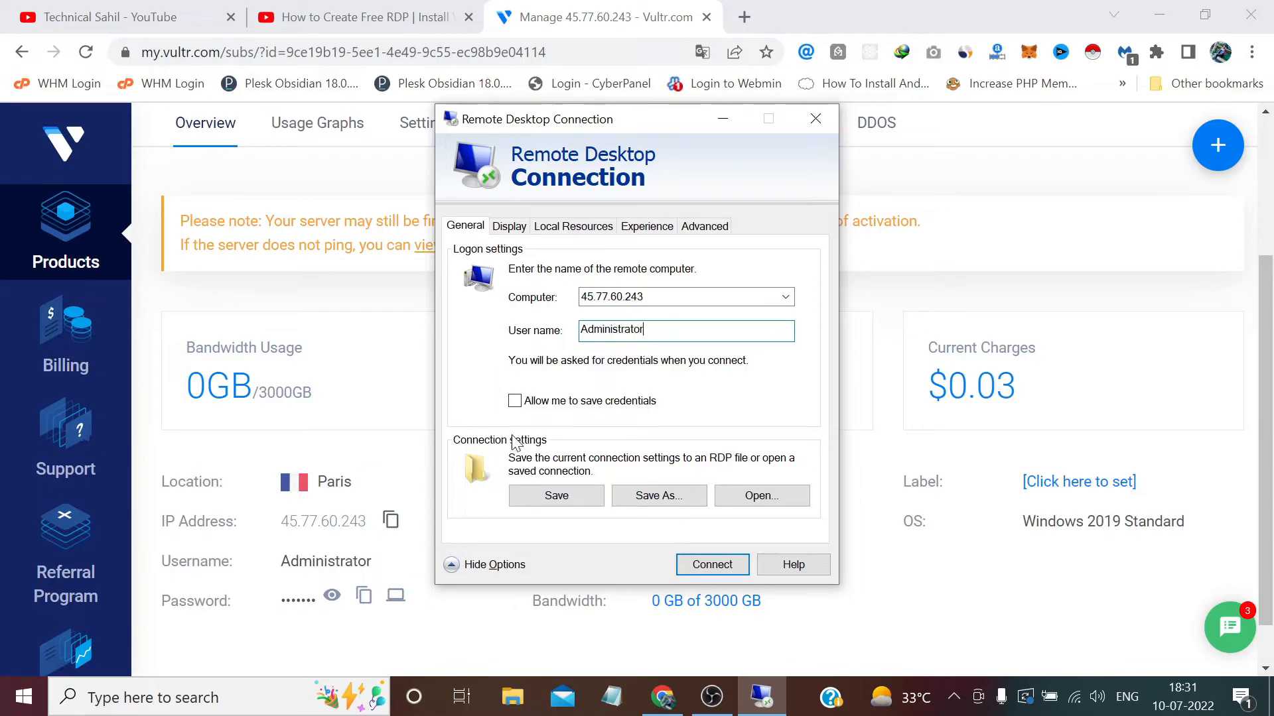
{"action": "left_click", "coordinate": [514, 400]}
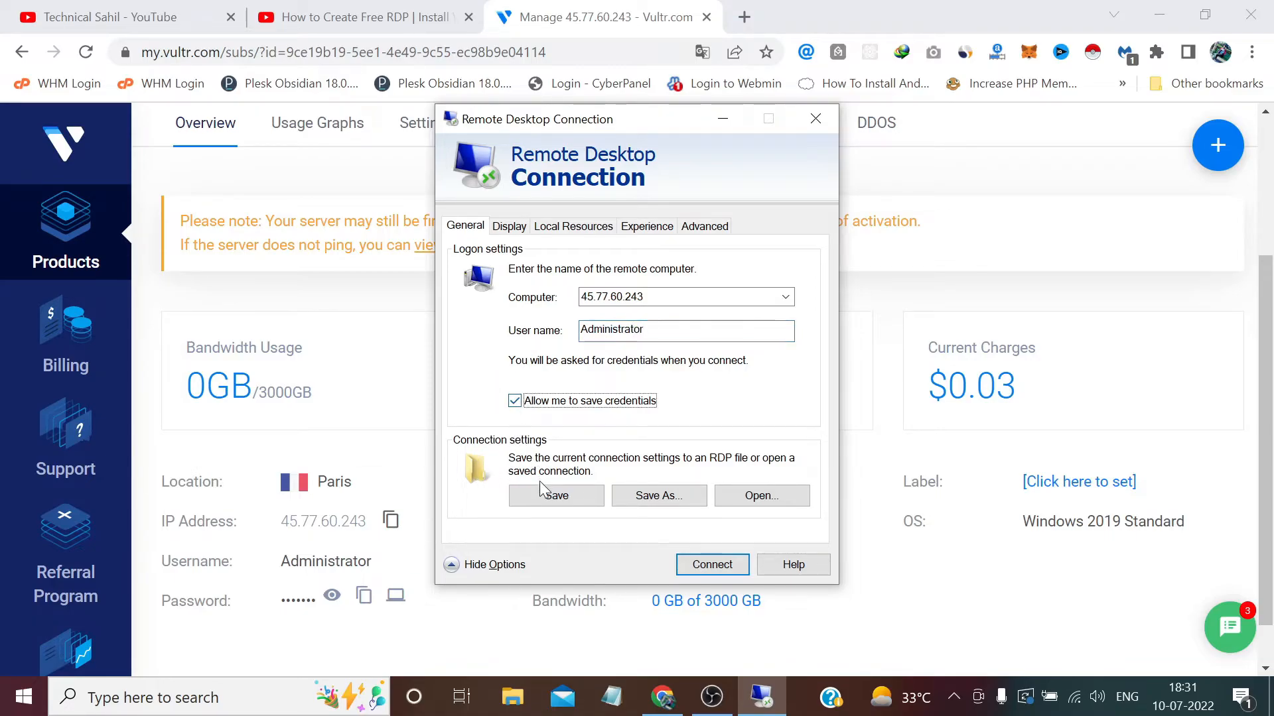
{"action": "mouse_move", "coordinate": [363, 596]}
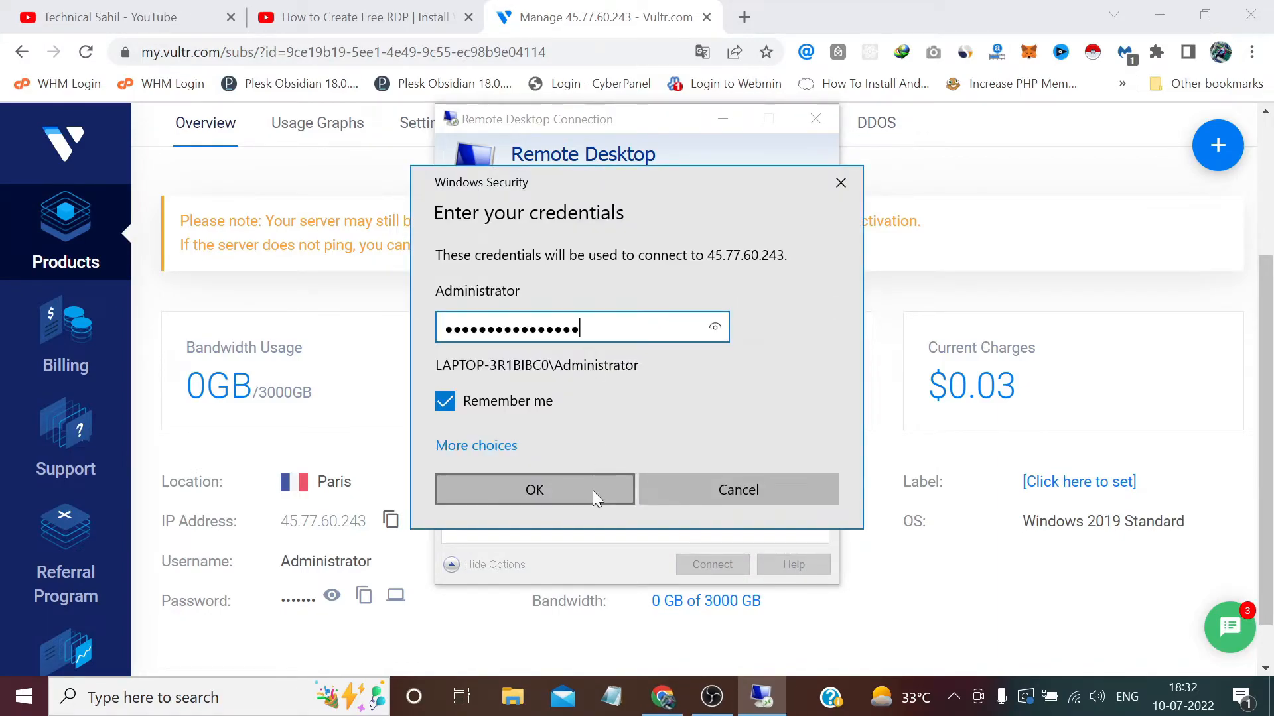
Sign in with the Administrator password and accept the unverified certificate warning.
{"action": "left_click", "coordinate": [534, 489]}
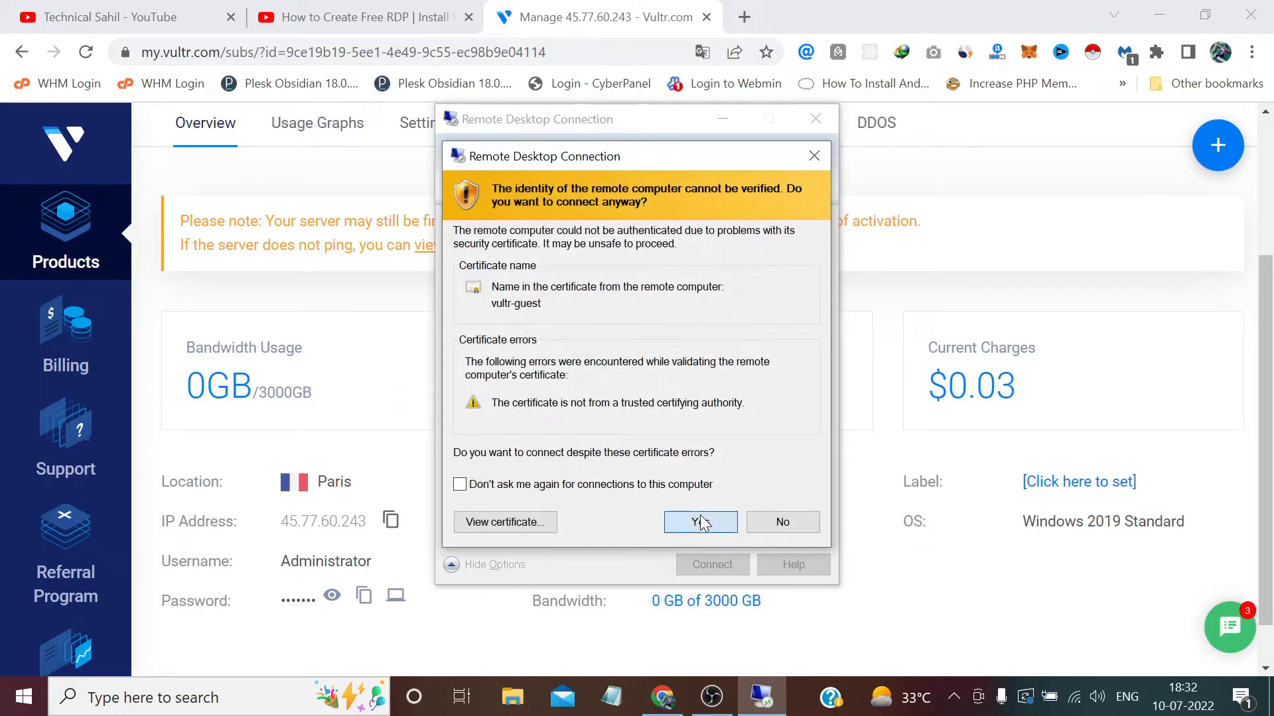
{"action": "left_click", "coordinate": [701, 522]}
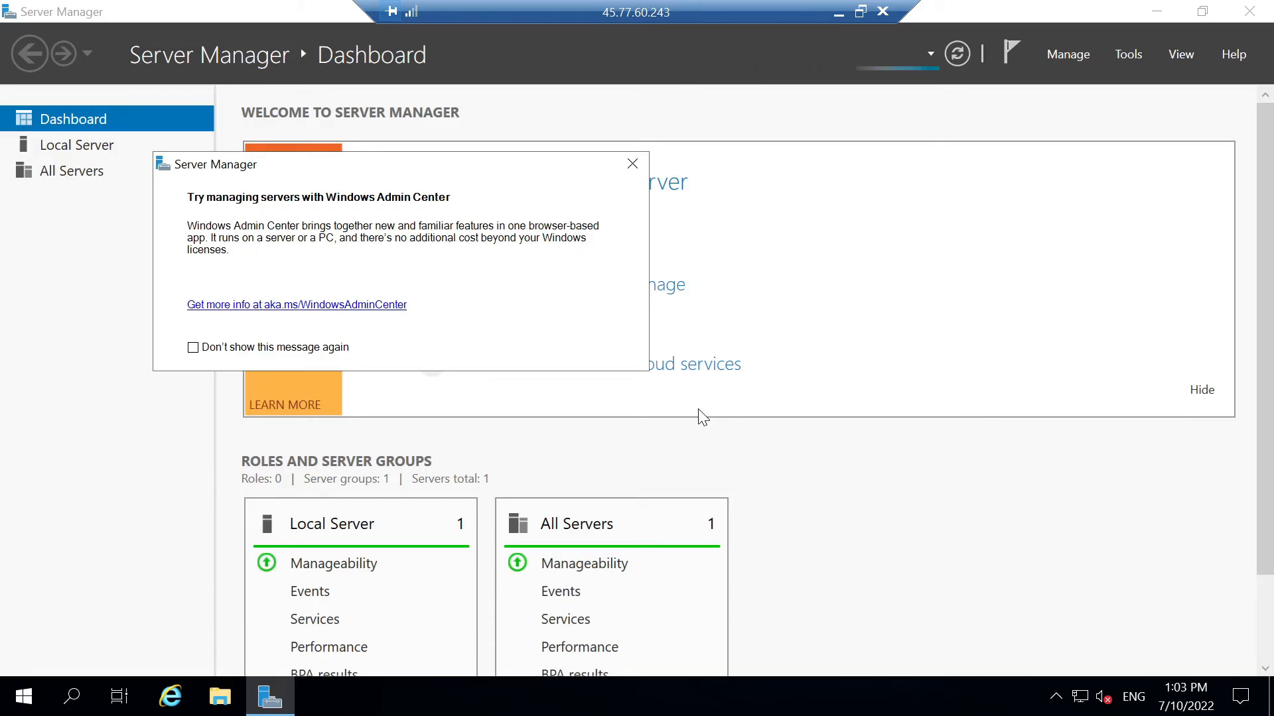
{"action": "mouse_move", "coordinate": [615, 227]}
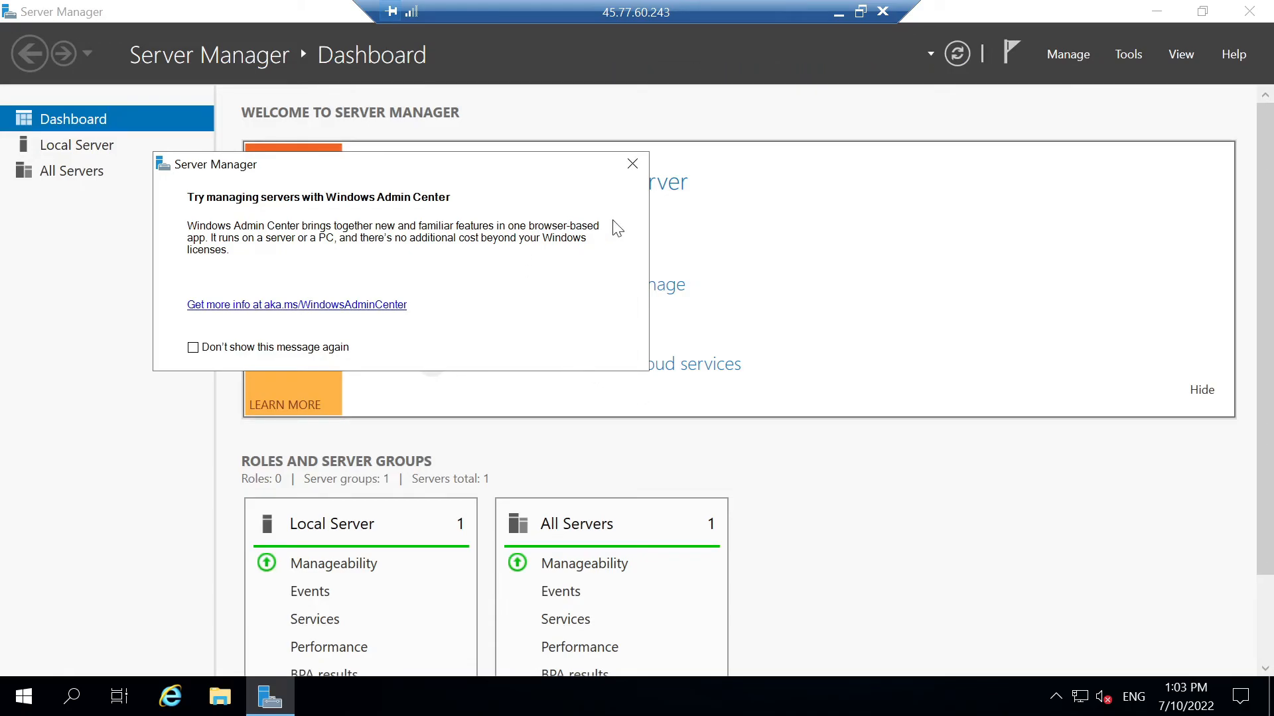
Leave the Server Manager remote session and return to the YouTube channel tab.
{"action": "left_click", "coordinate": [632, 163]}
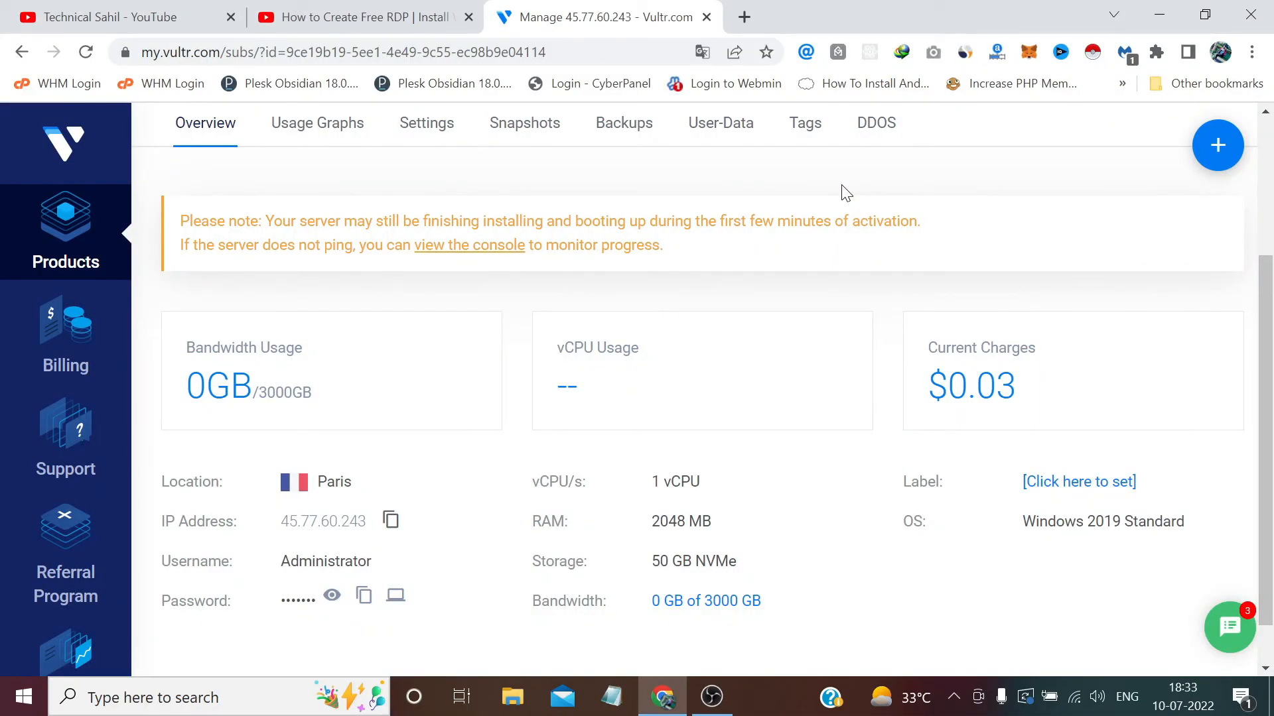
{"action": "left_click", "coordinate": [110, 18]}
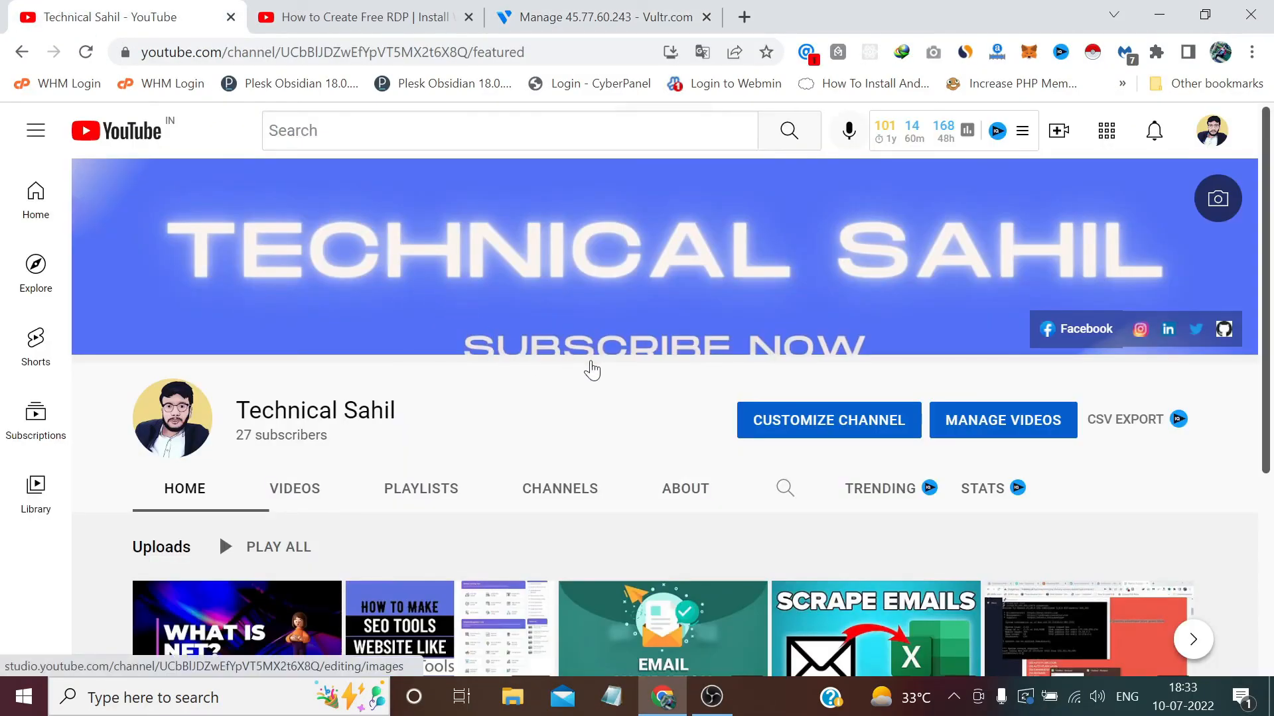